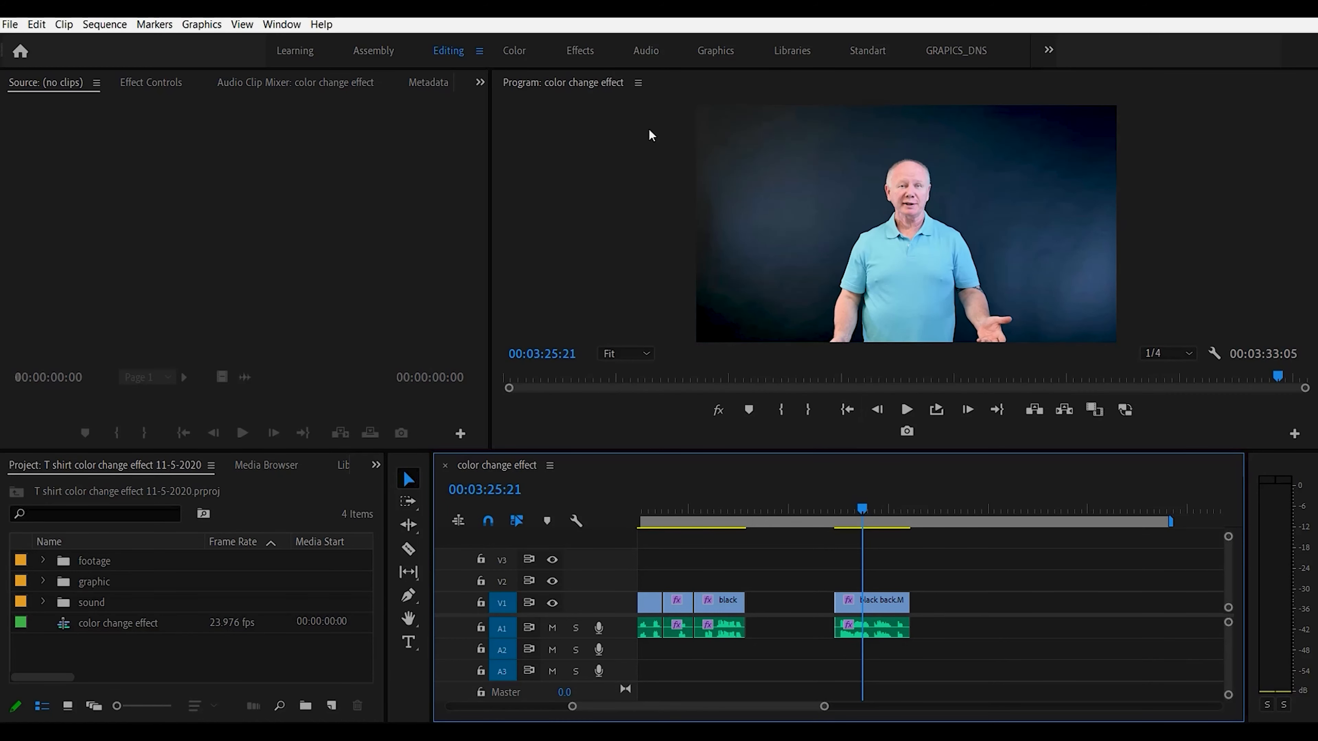
mouse_move(282, 23)
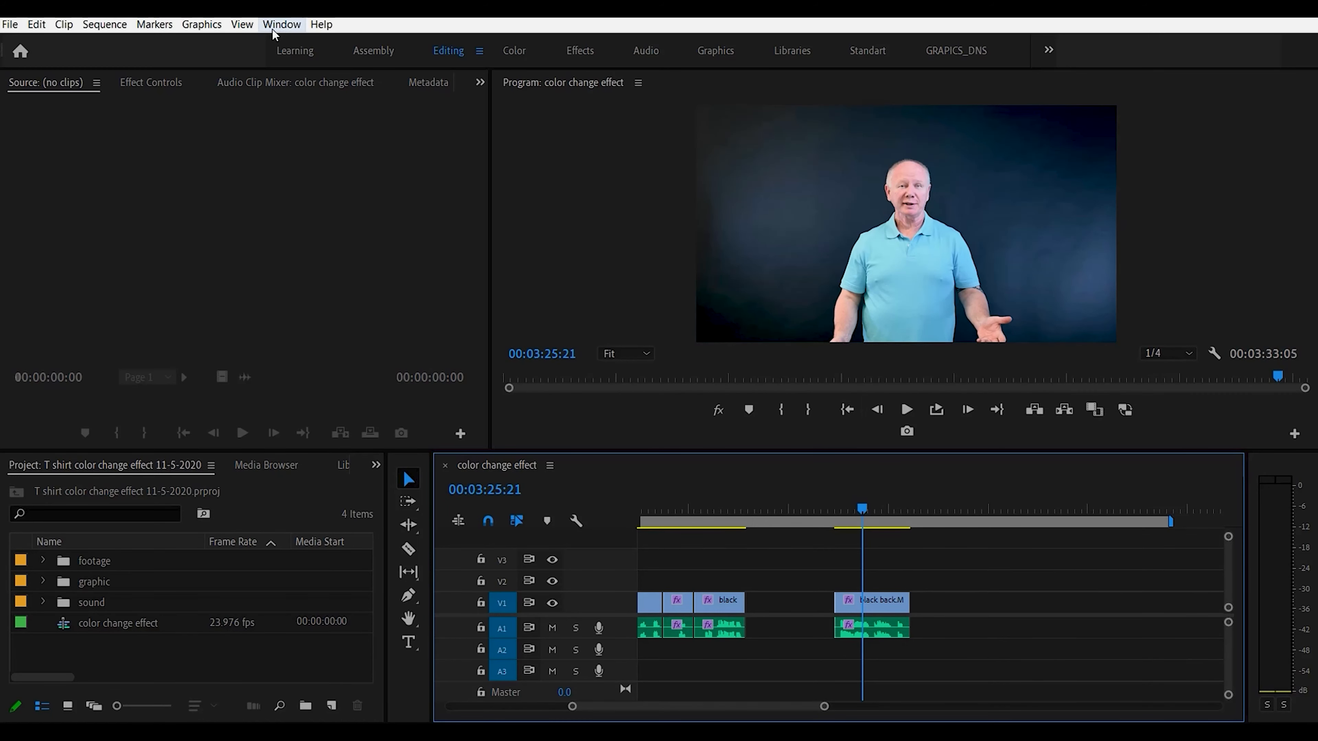
- Switch to the Color workspace and check Lumetri Color is enabled in the Window menu
click(514, 50)
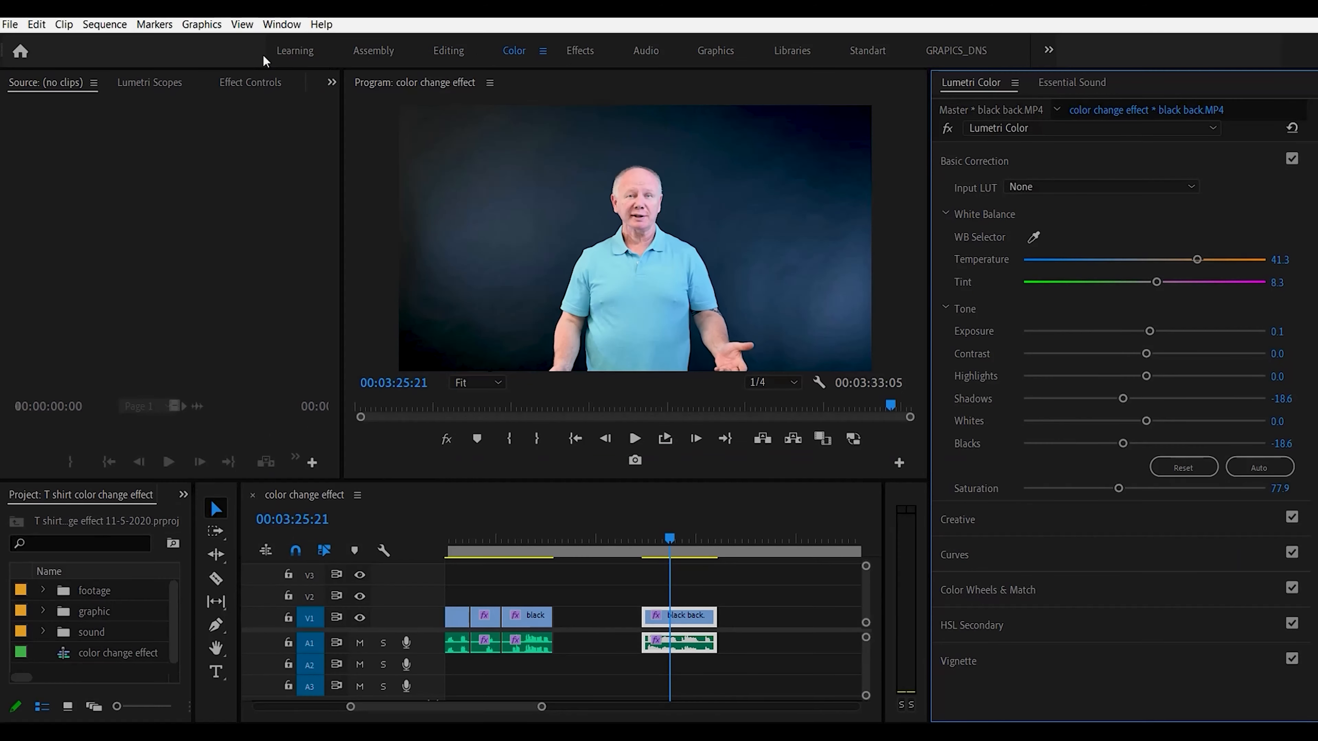
click(282, 23)
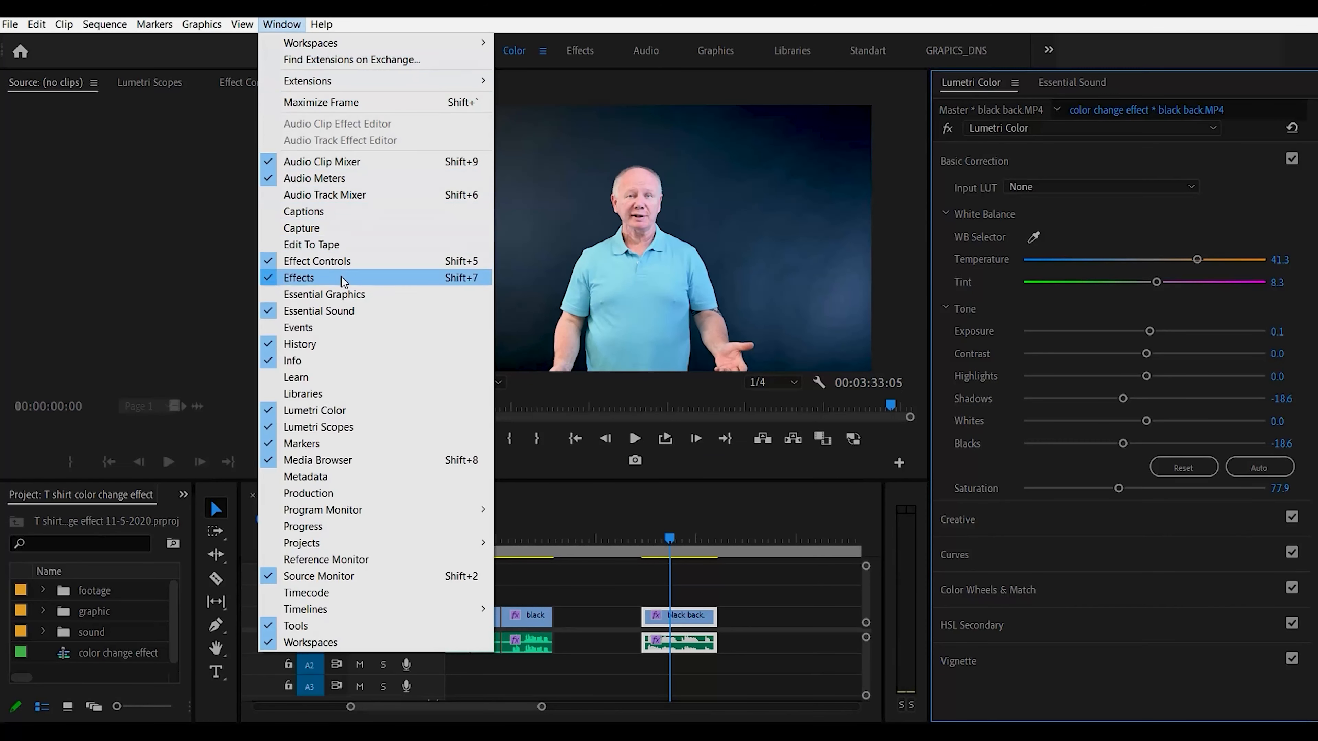
mouse_move(350, 411)
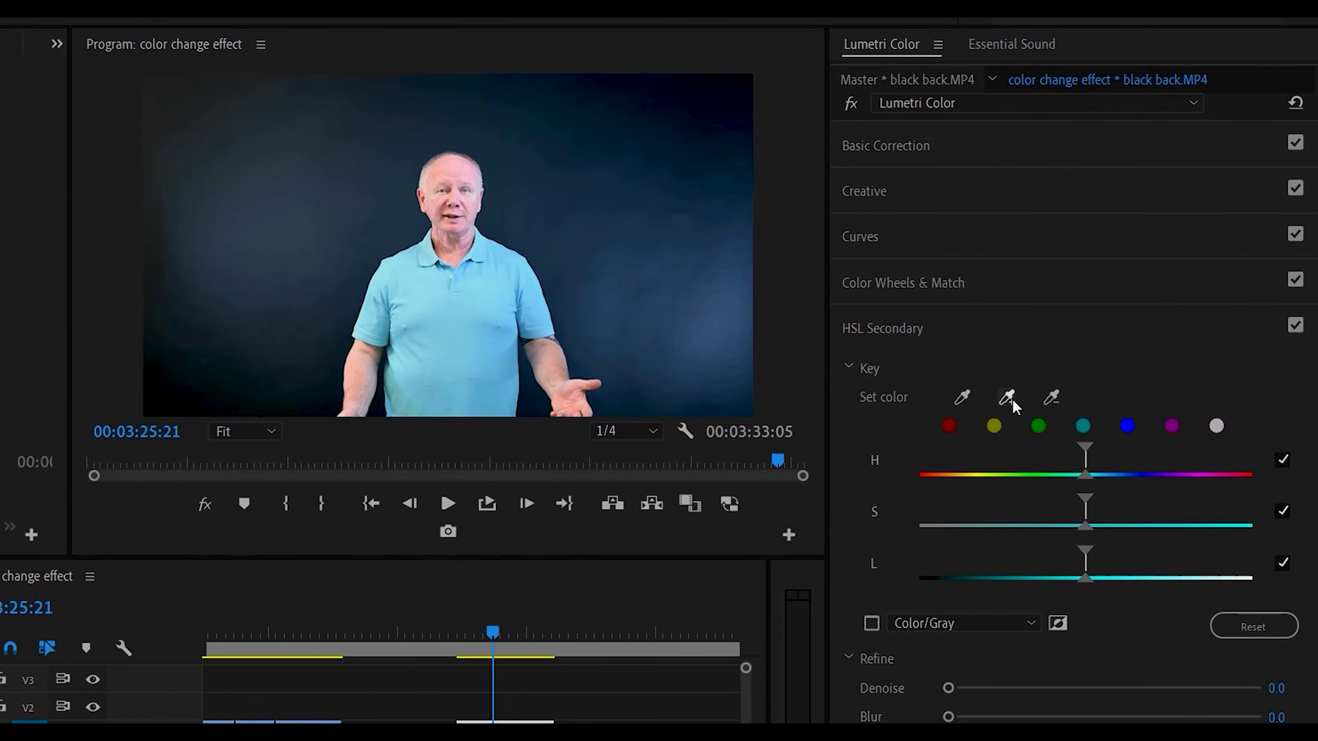
- Sample the man's blue t-shirt as the HSL Secondary key colour with the Set color eyedropper
click(1006, 397)
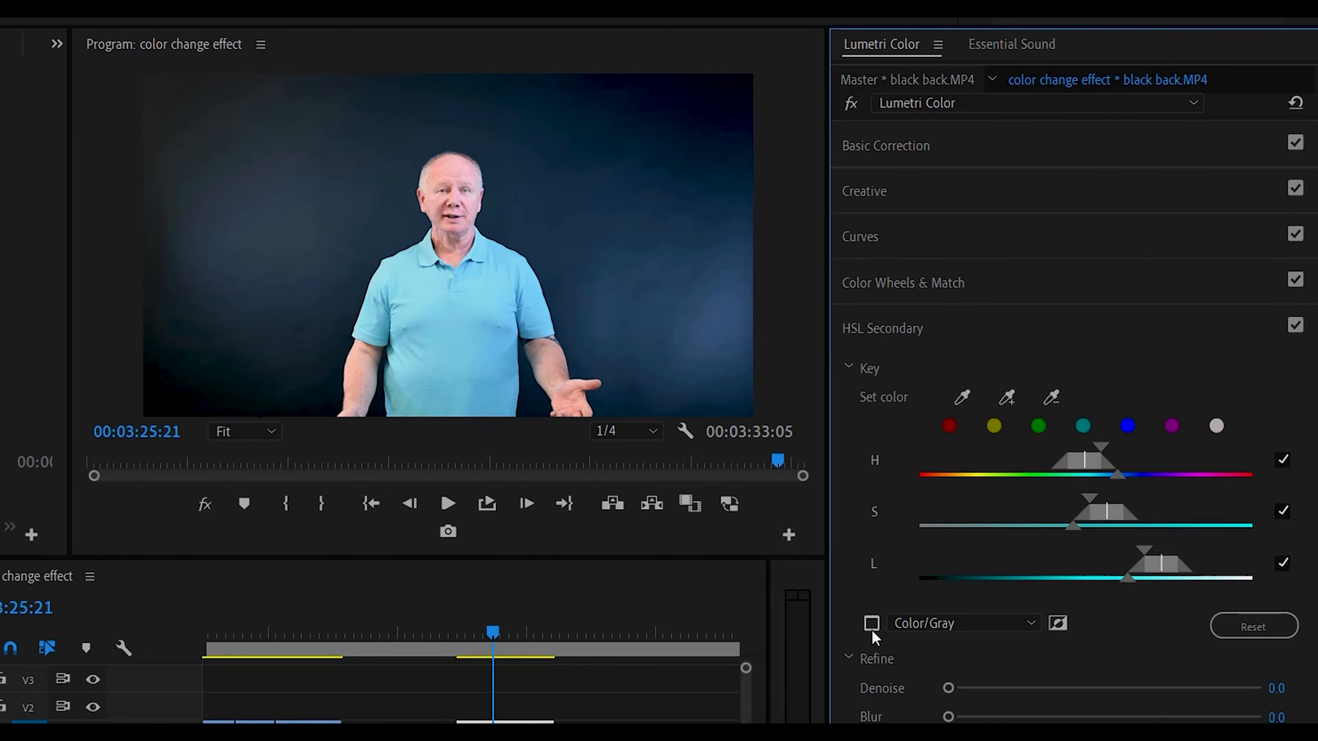
- Enable the Color/Gray matte preview and widen the H range around the shirt's blue
click(872, 623)
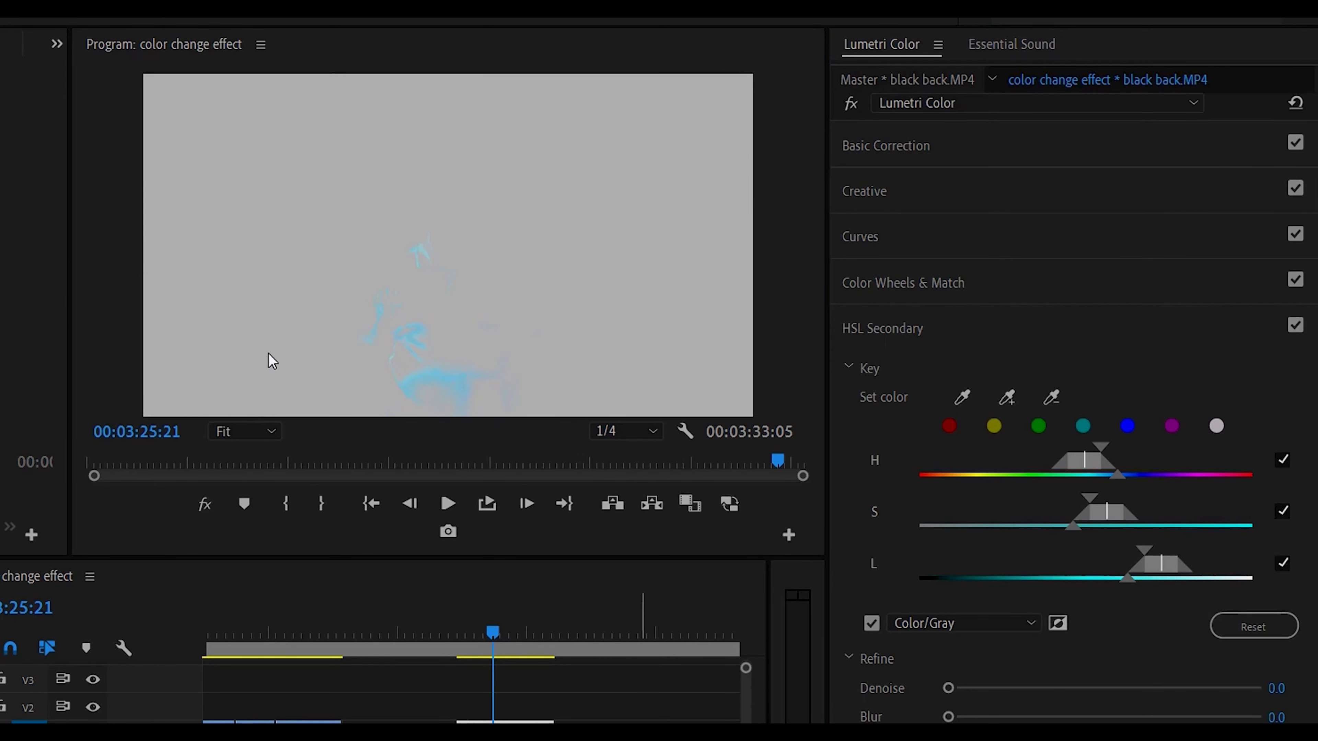
mouse_move(507, 398)
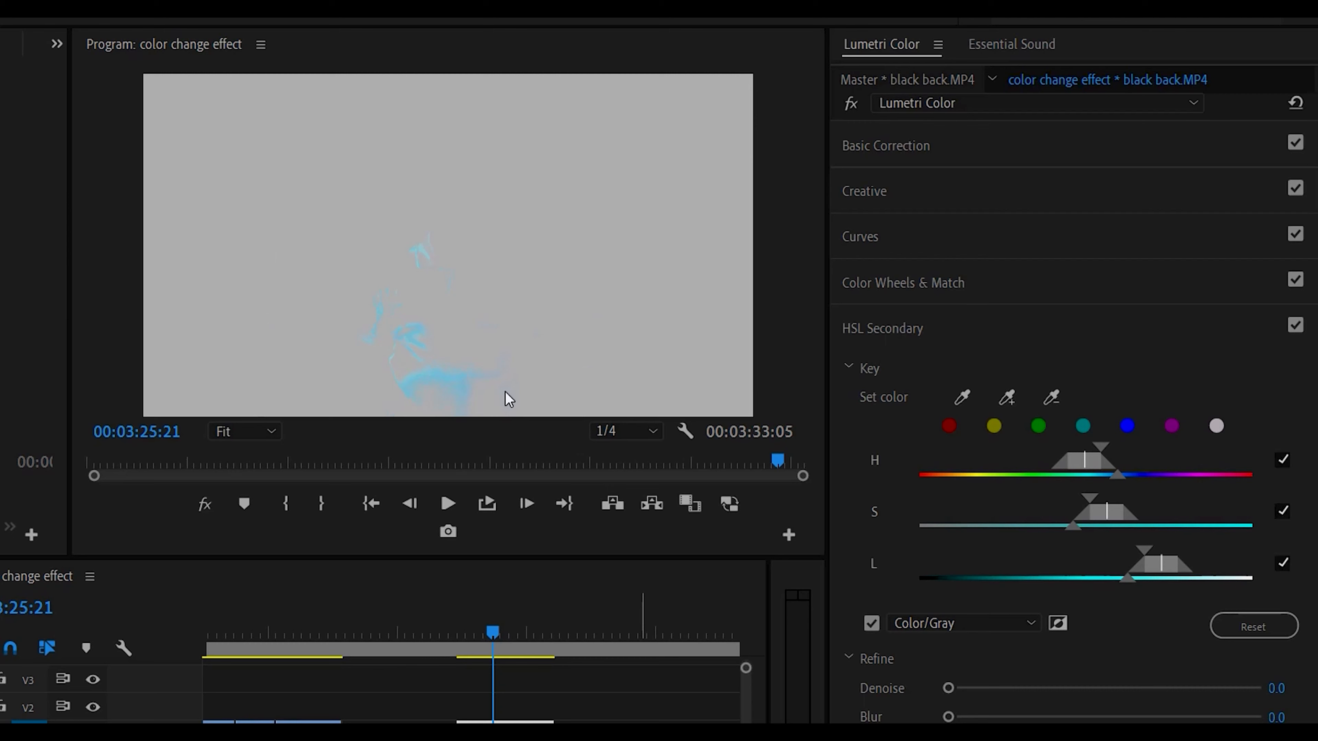
mouse_move(431, 352)
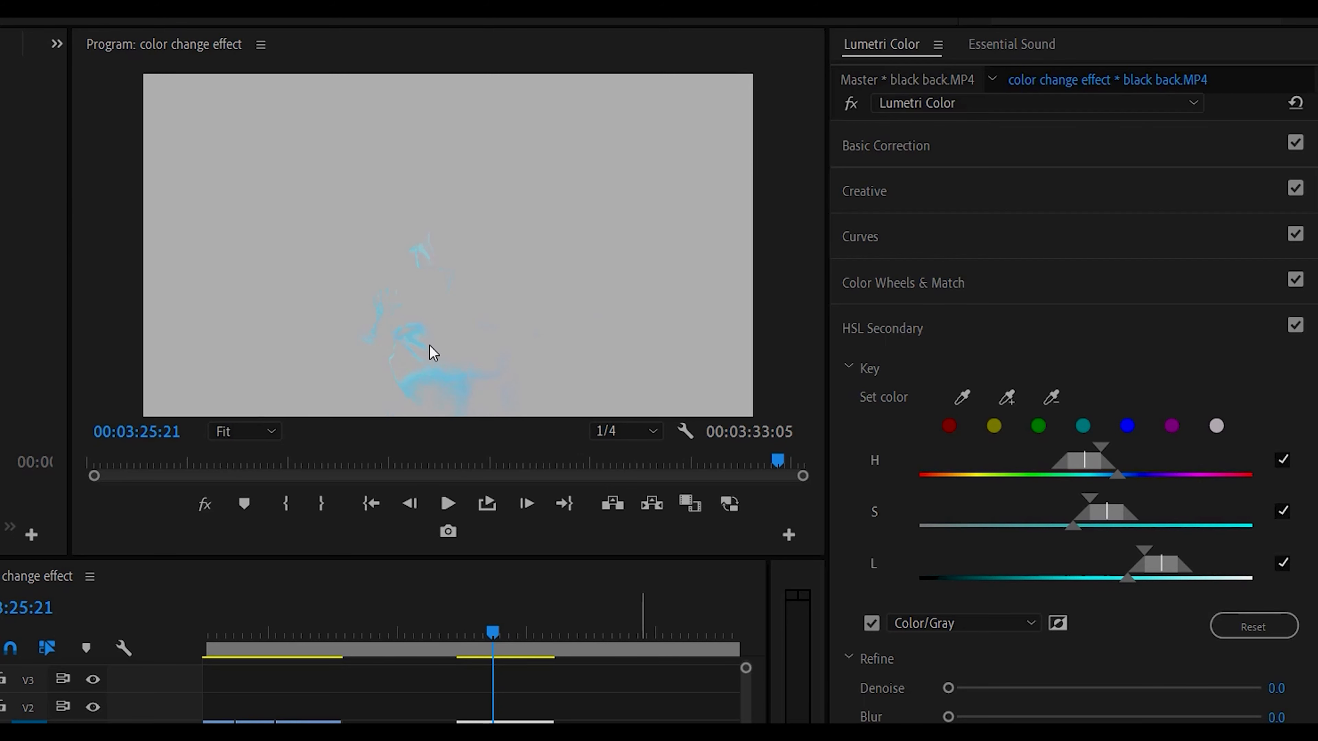
mouse_move(640, 393)
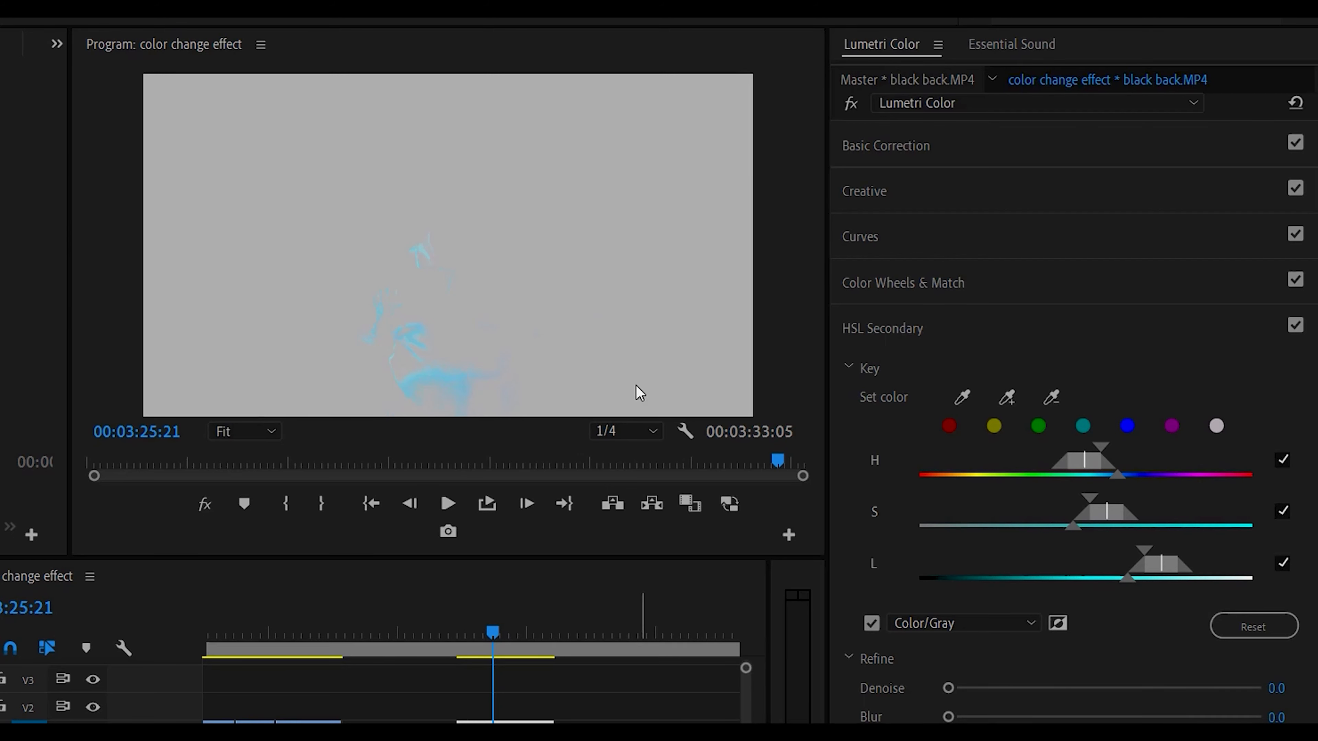
mouse_move(431, 314)
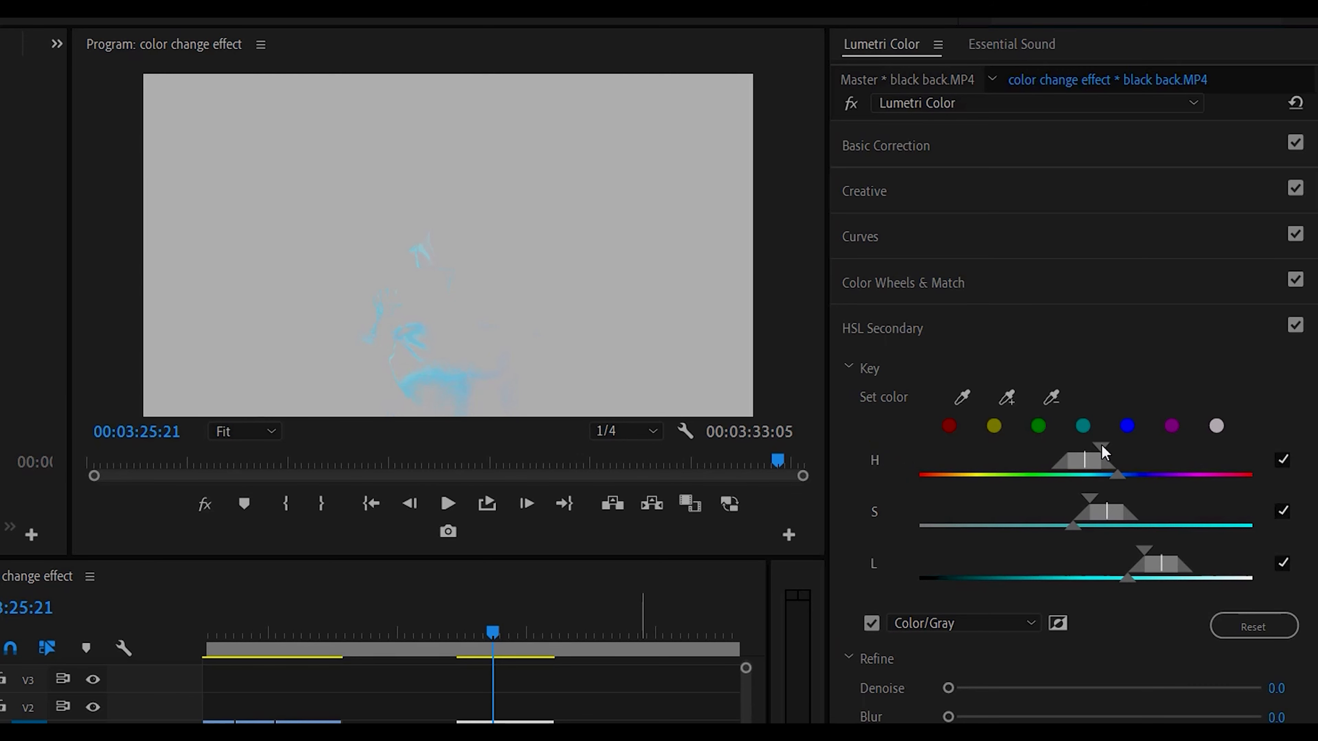
drag(1101, 453, 1118, 454)
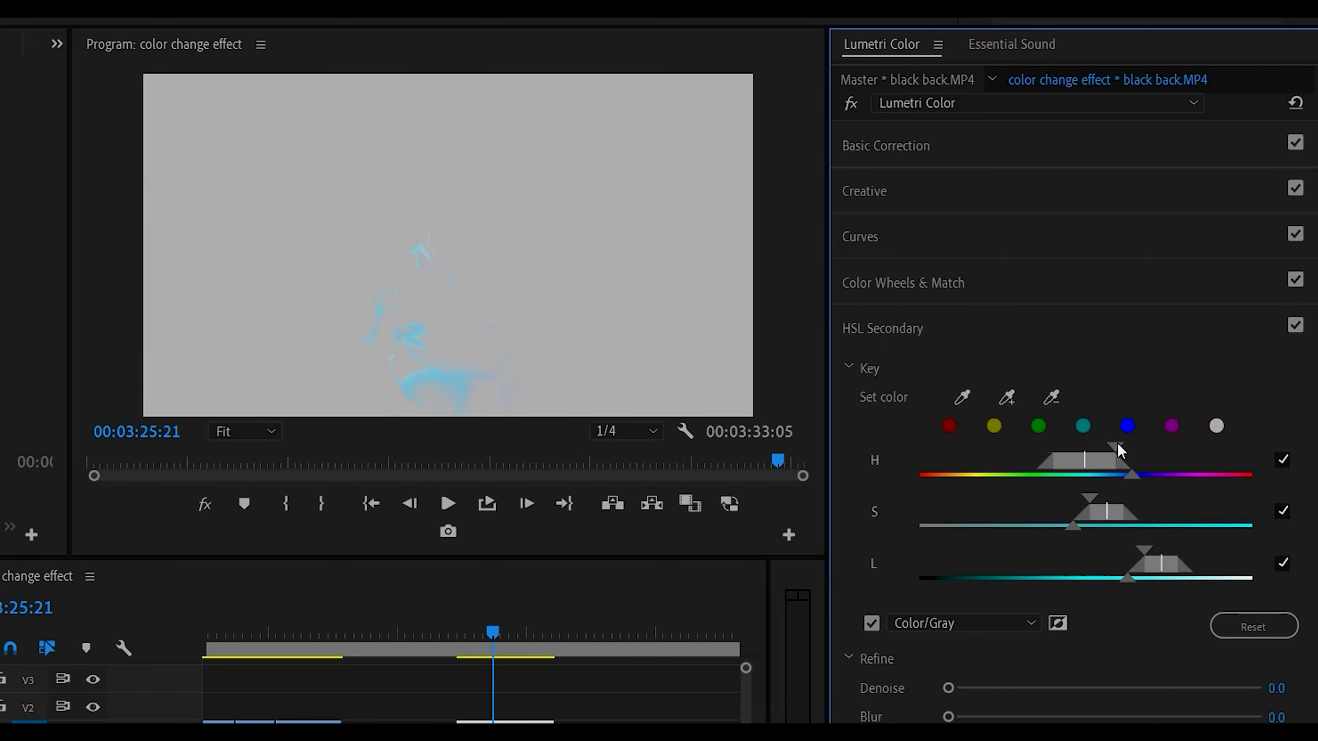
drag(1118, 450, 1017, 469)
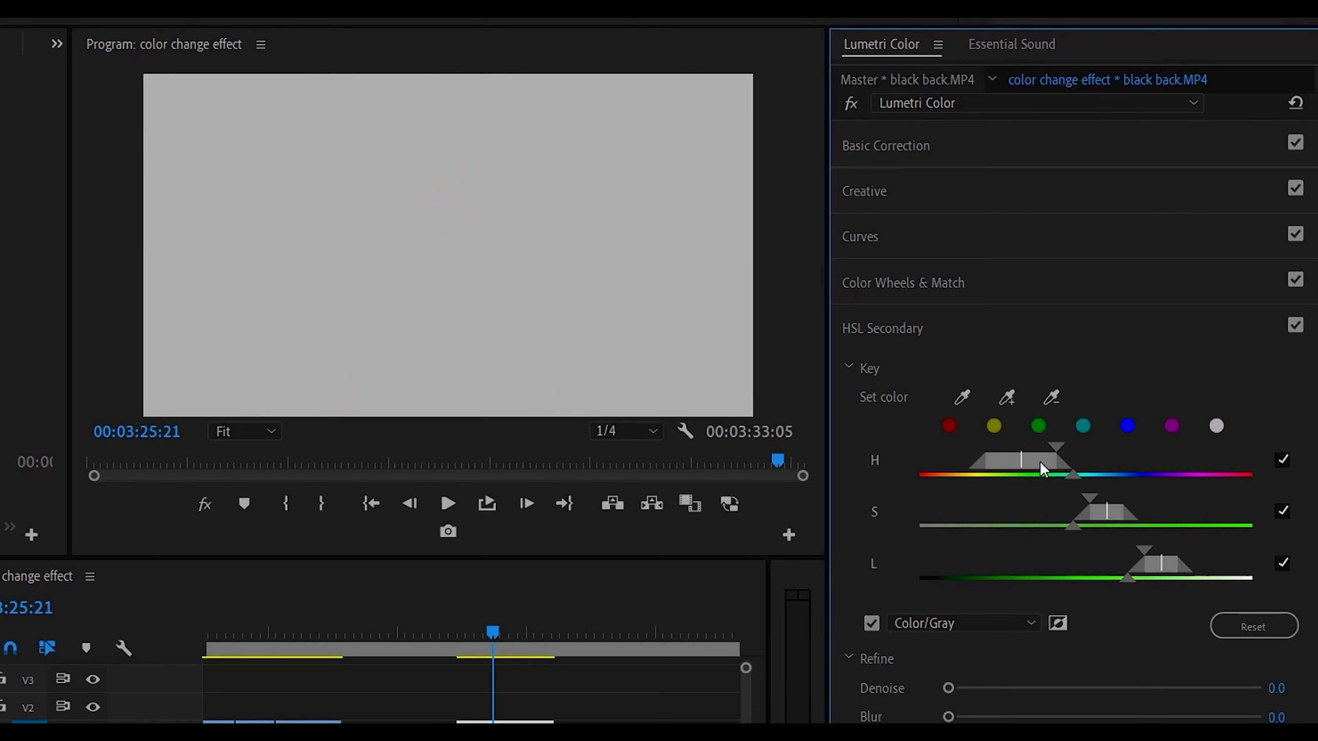
drag(1042, 467, 1152, 468)
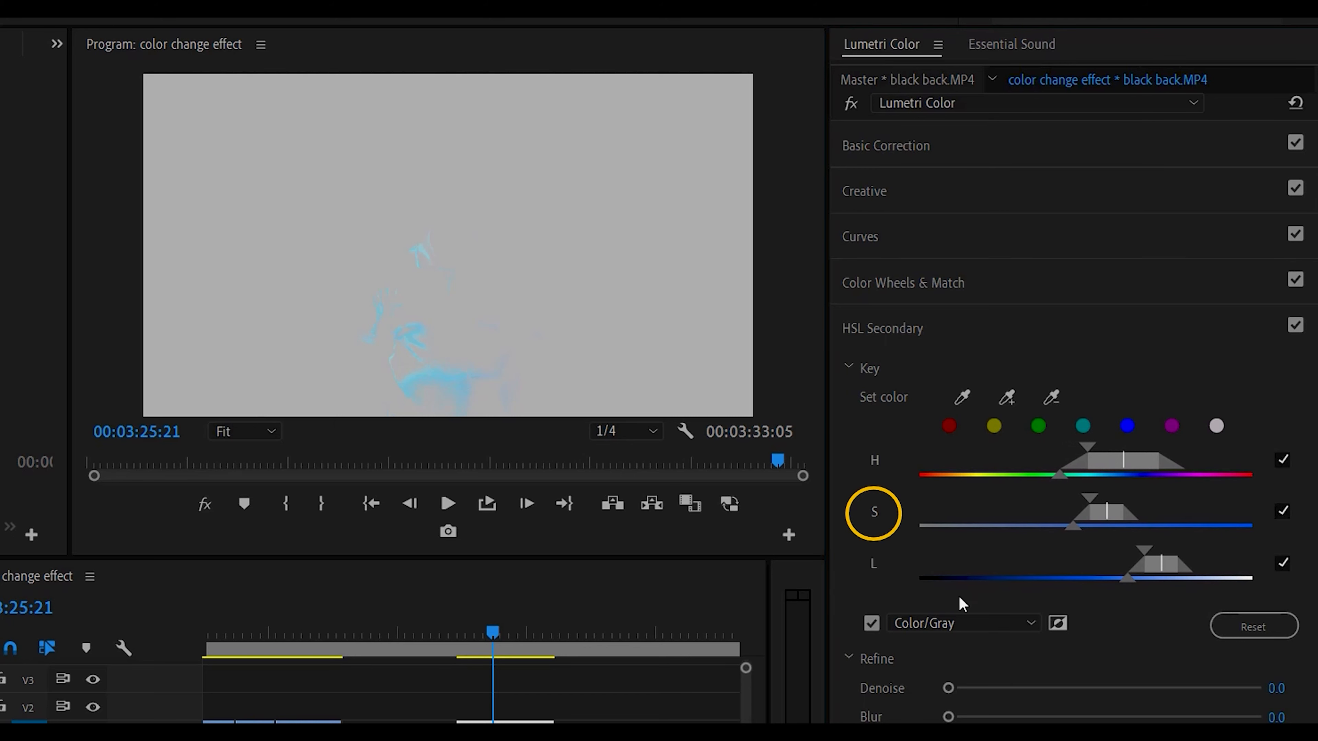
mouse_move(830, 450)
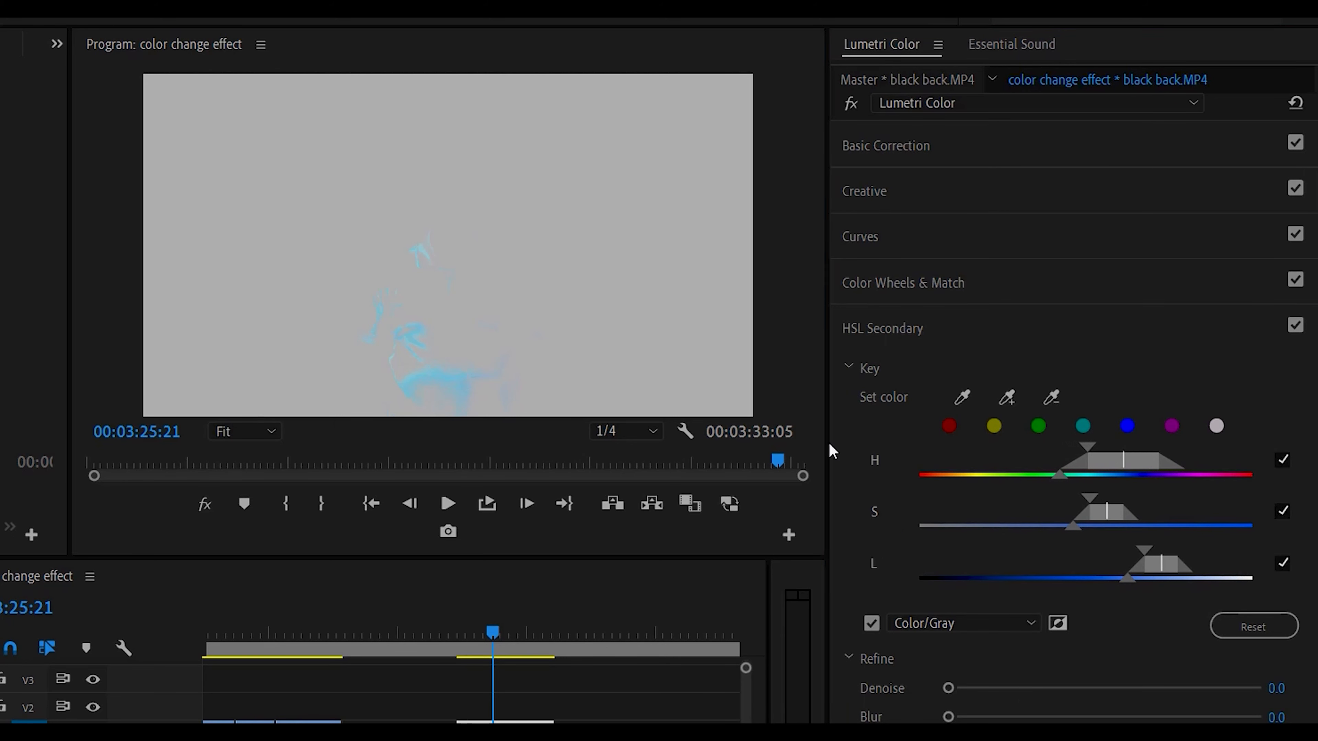
mouse_move(381, 305)
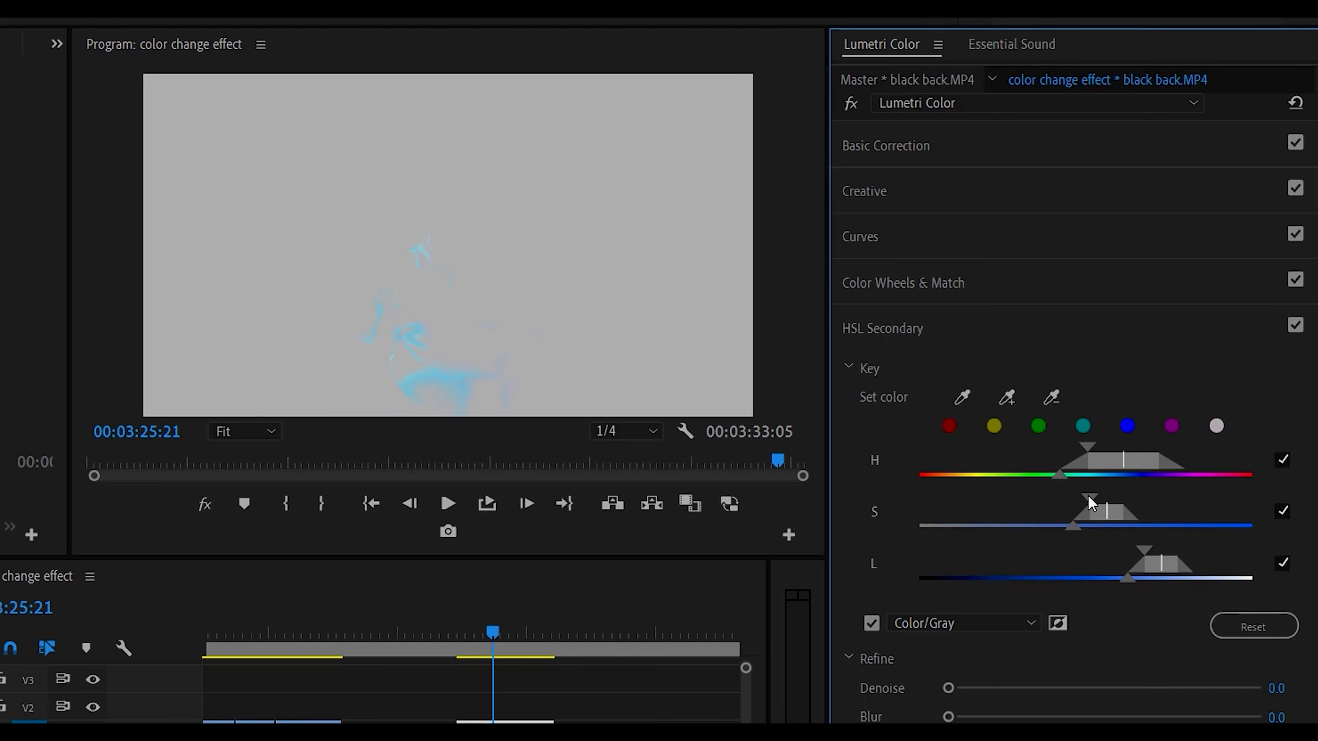
- Widen and fine-tune the S range so the whole shirt is keyed against gray
drag(1089, 511, 950, 510)
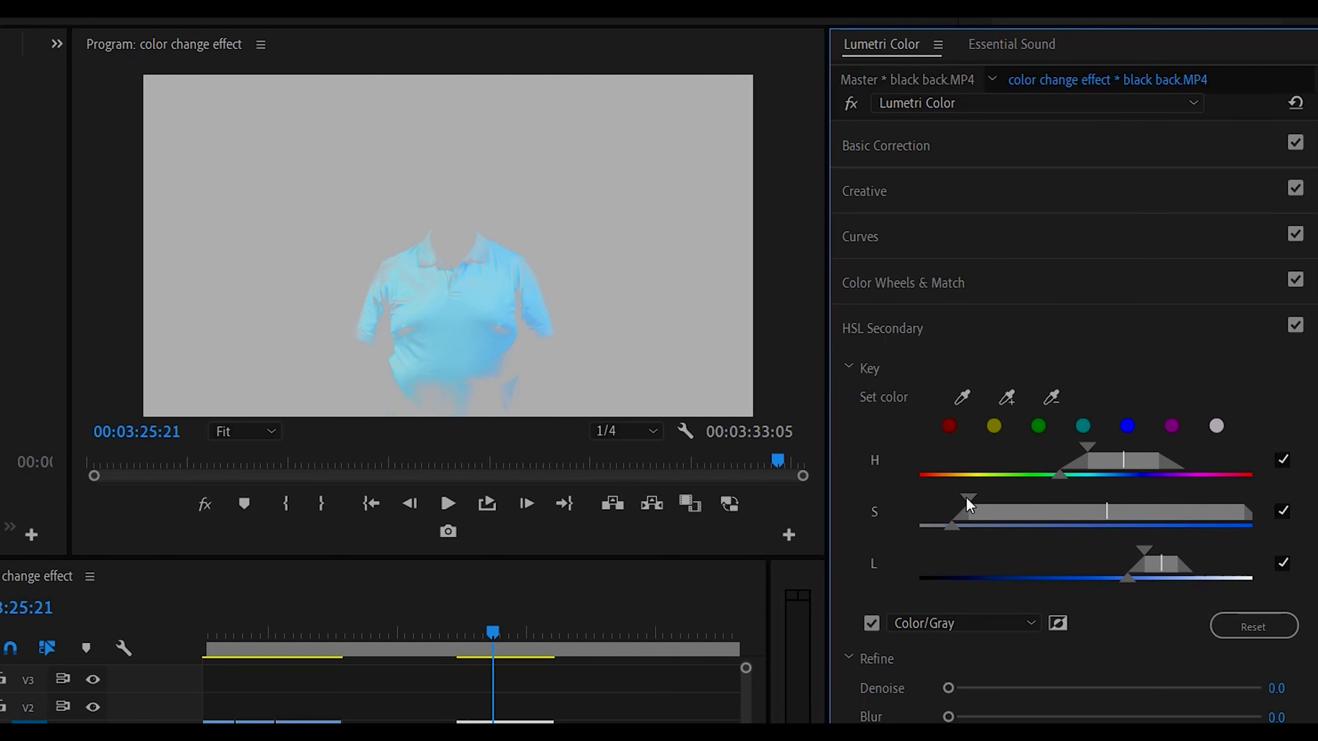
drag(967, 498, 937, 498)
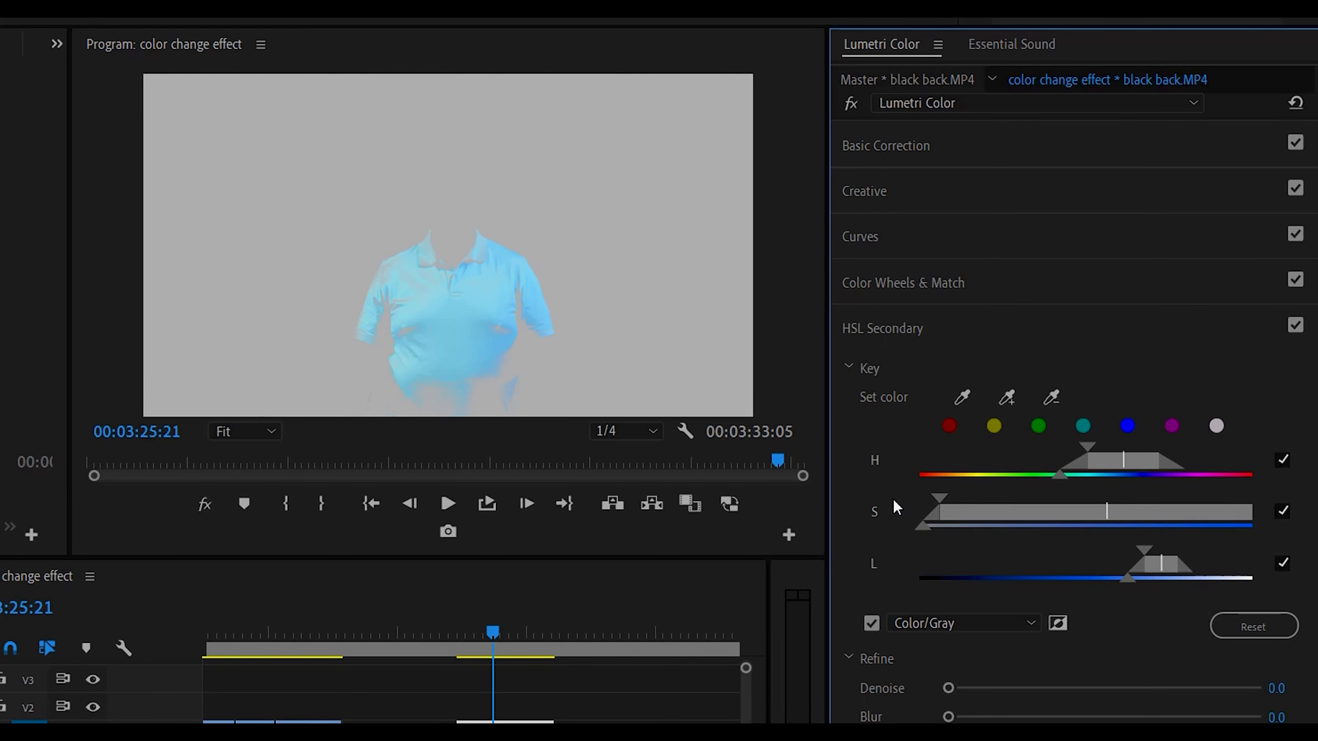
mouse_move(931, 533)
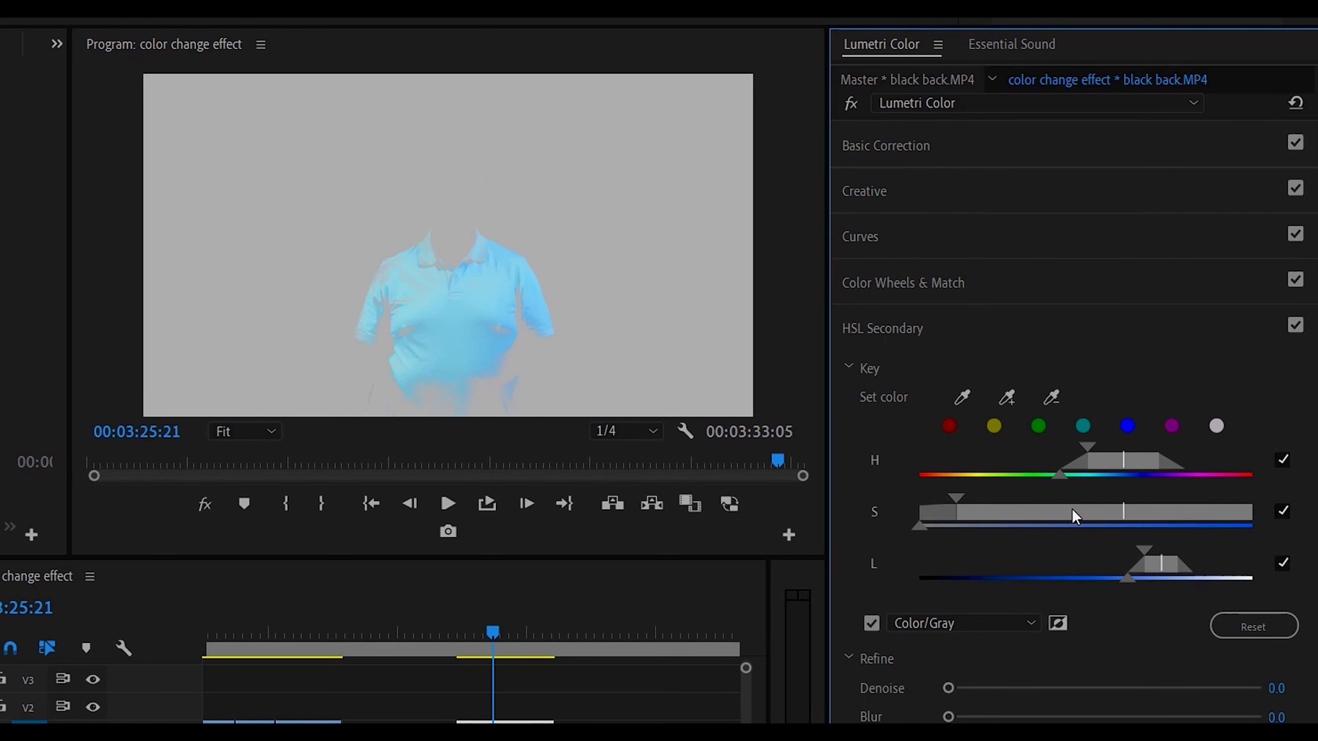
drag(957, 498, 925, 498)
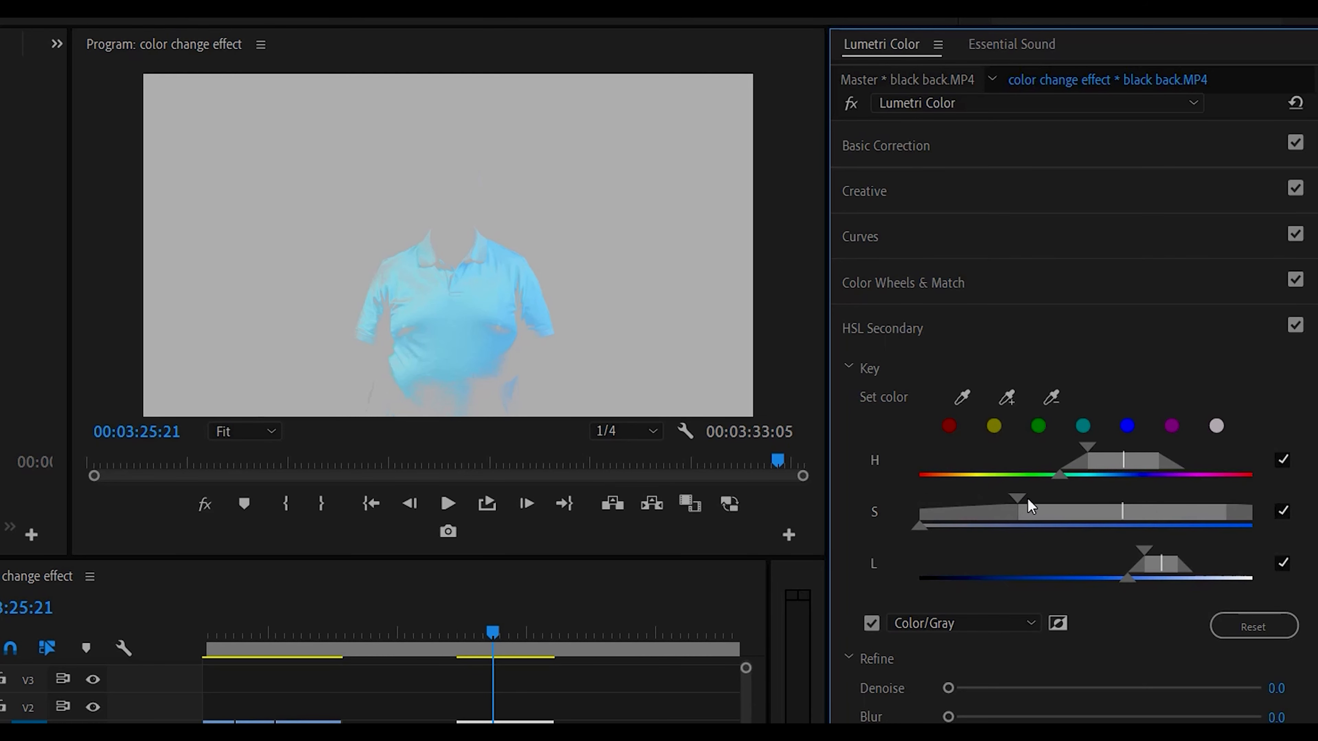
drag(1017, 498, 1085, 517)
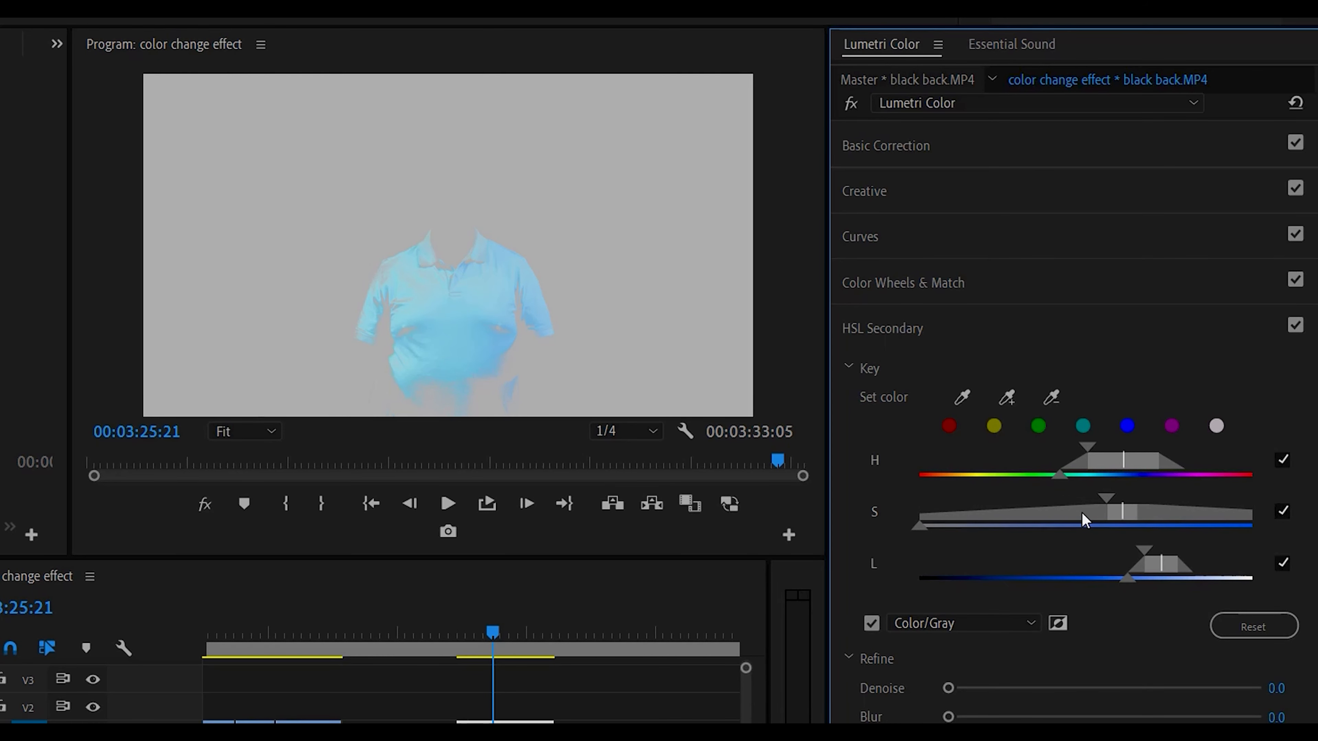
drag(1082, 519, 957, 498)
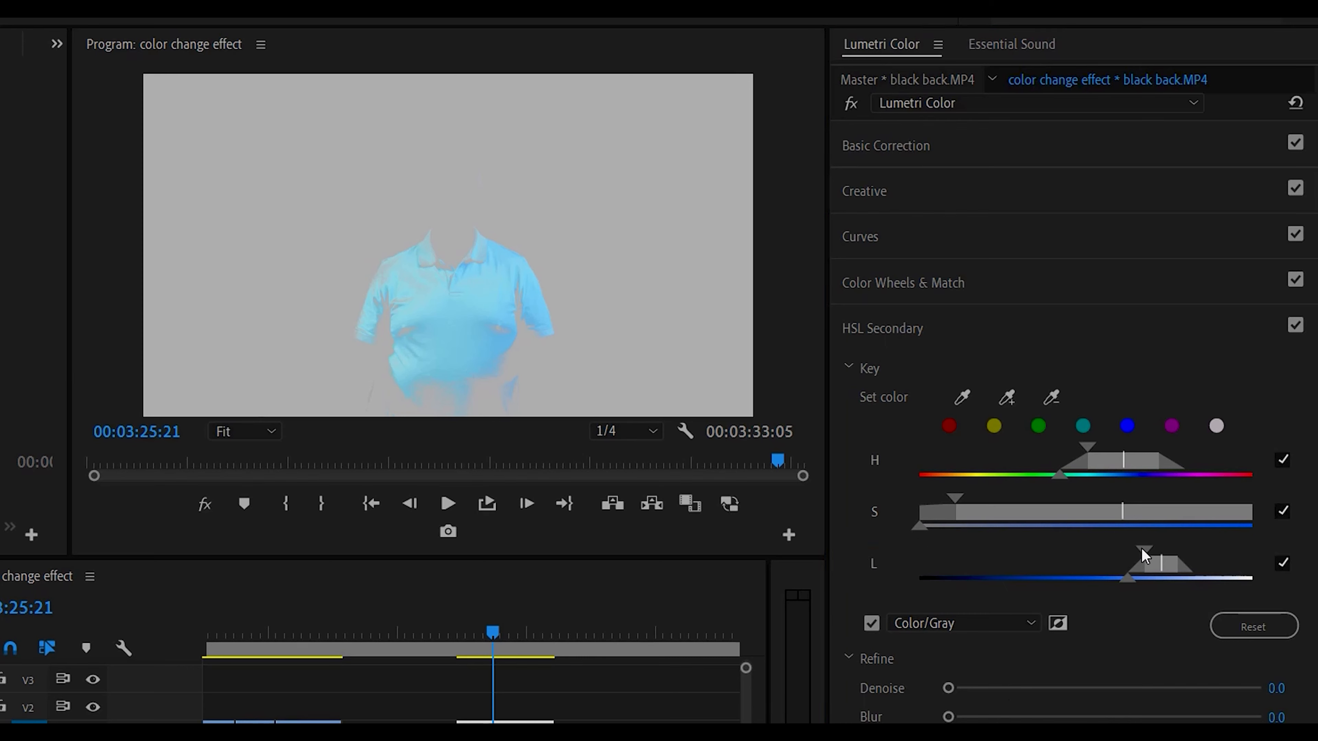
- Extend the L range into the shirt's shadows while dropping background blotches
drag(1164, 559, 1135, 559)
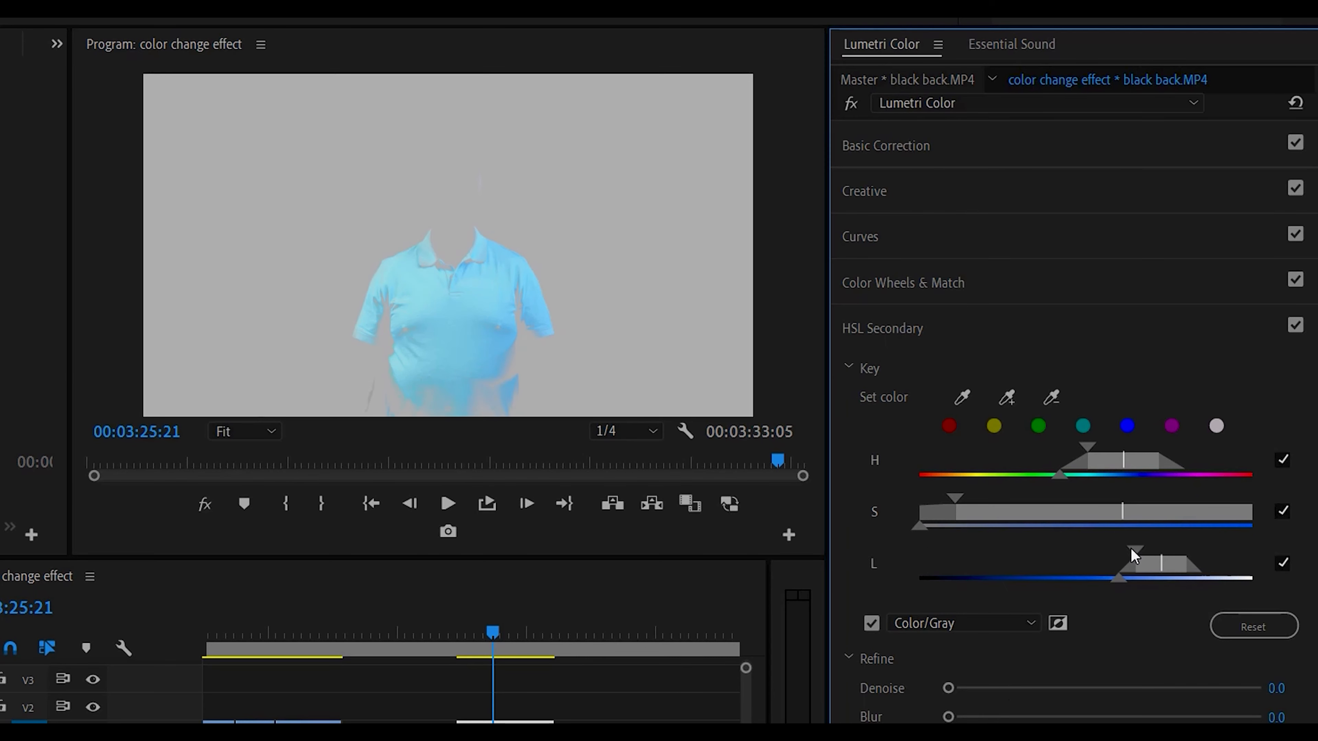
drag(1135, 558, 1092, 559)
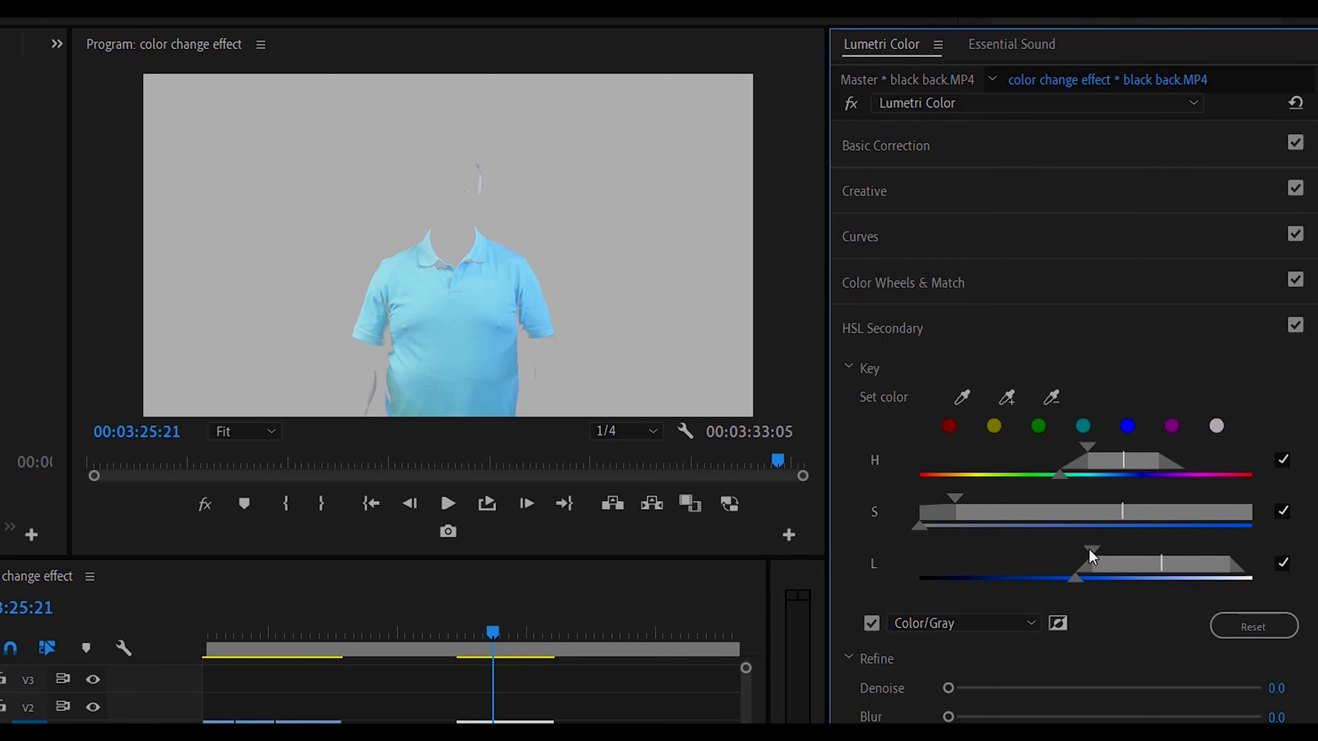
drag(1093, 554, 992, 555)
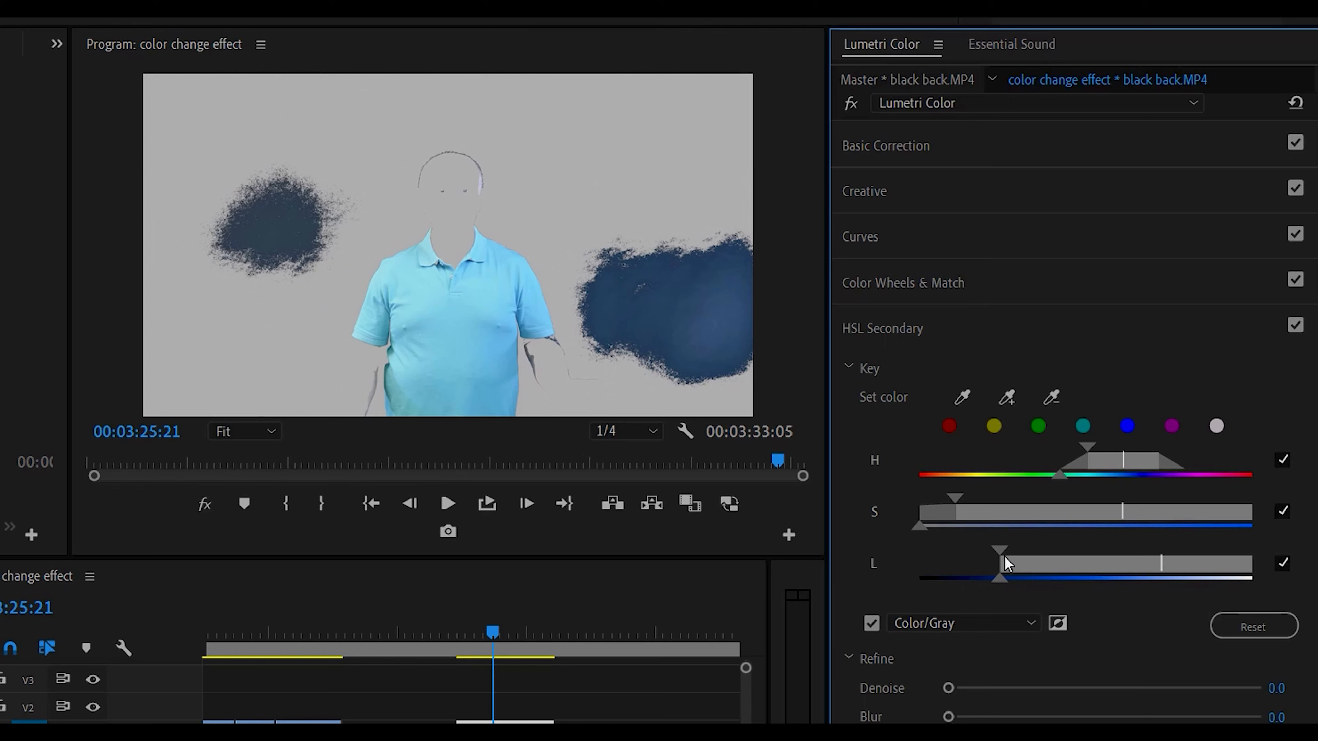
drag(1001, 563, 1022, 555)
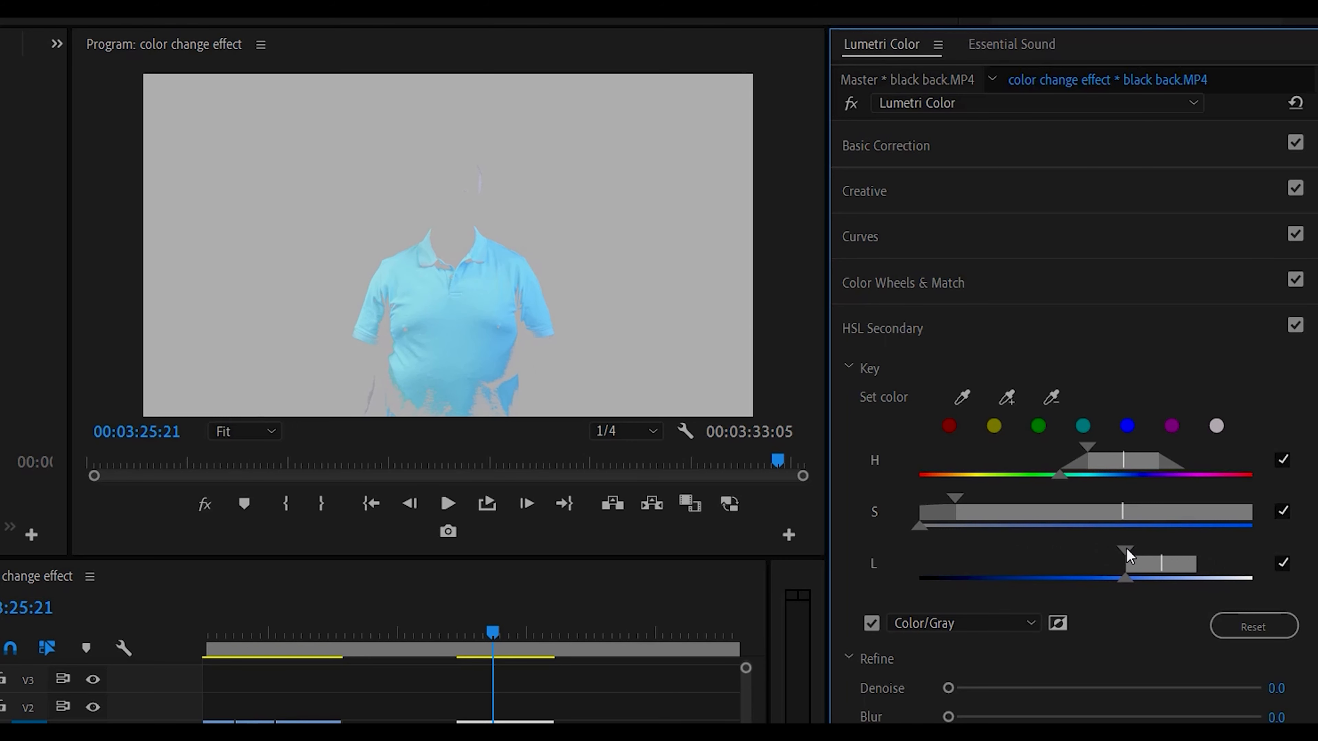
drag(1126, 576, 1109, 576)
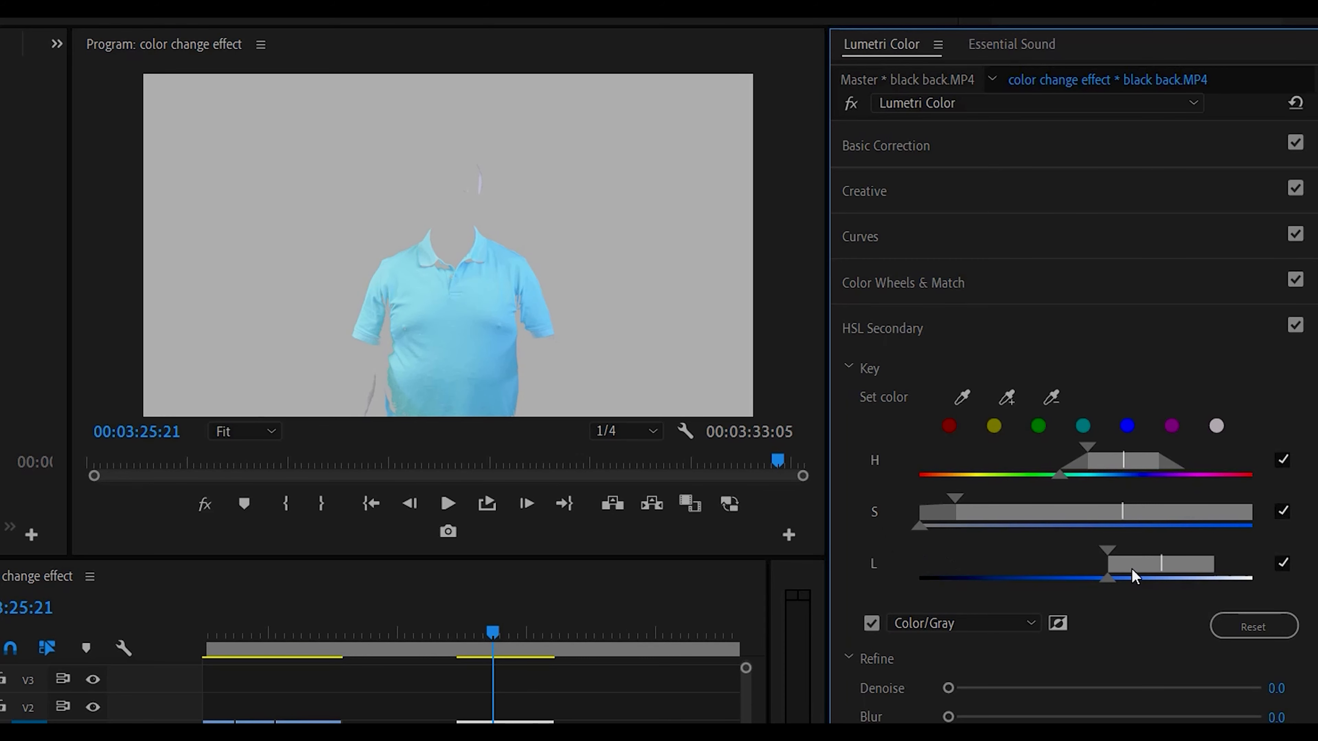
- Fine-tune the lightness limits for a clean shirt key and switch the preview to Color/Black
drag(1108, 576, 1074, 576)
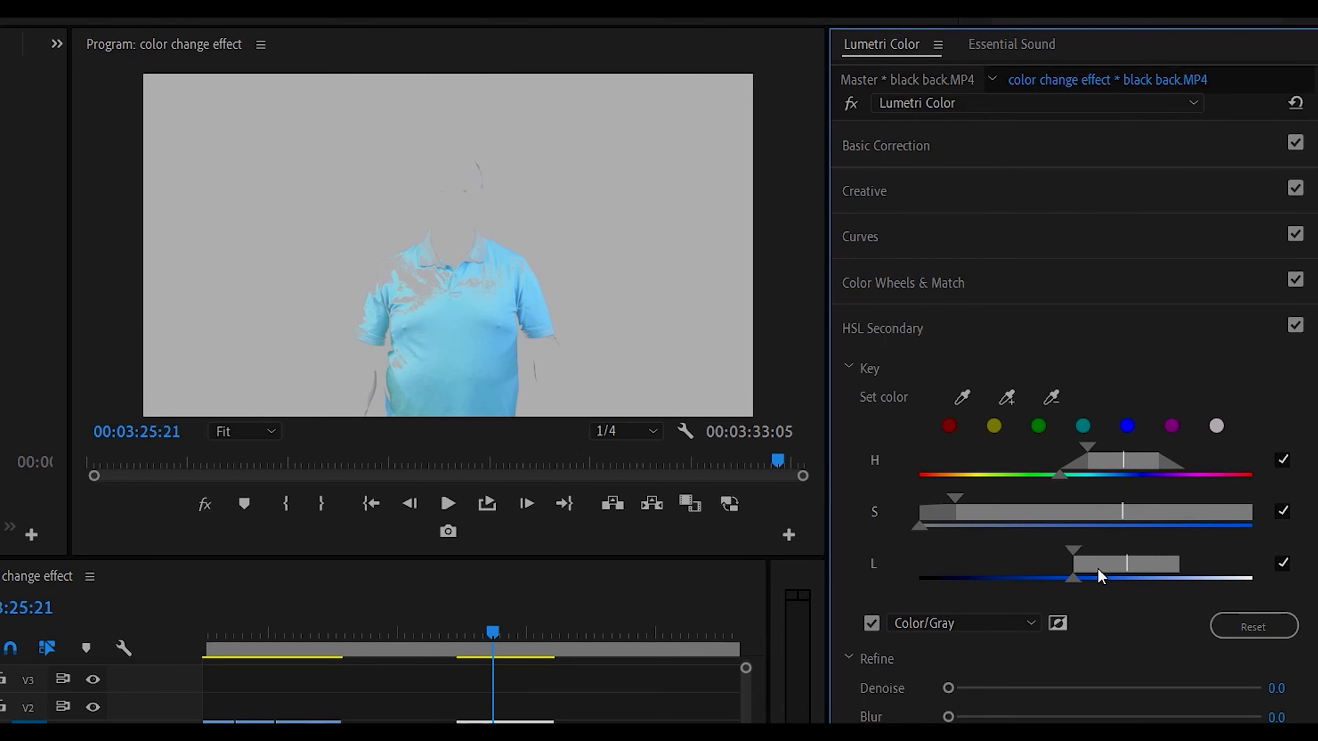
drag(1097, 576, 1075, 576)
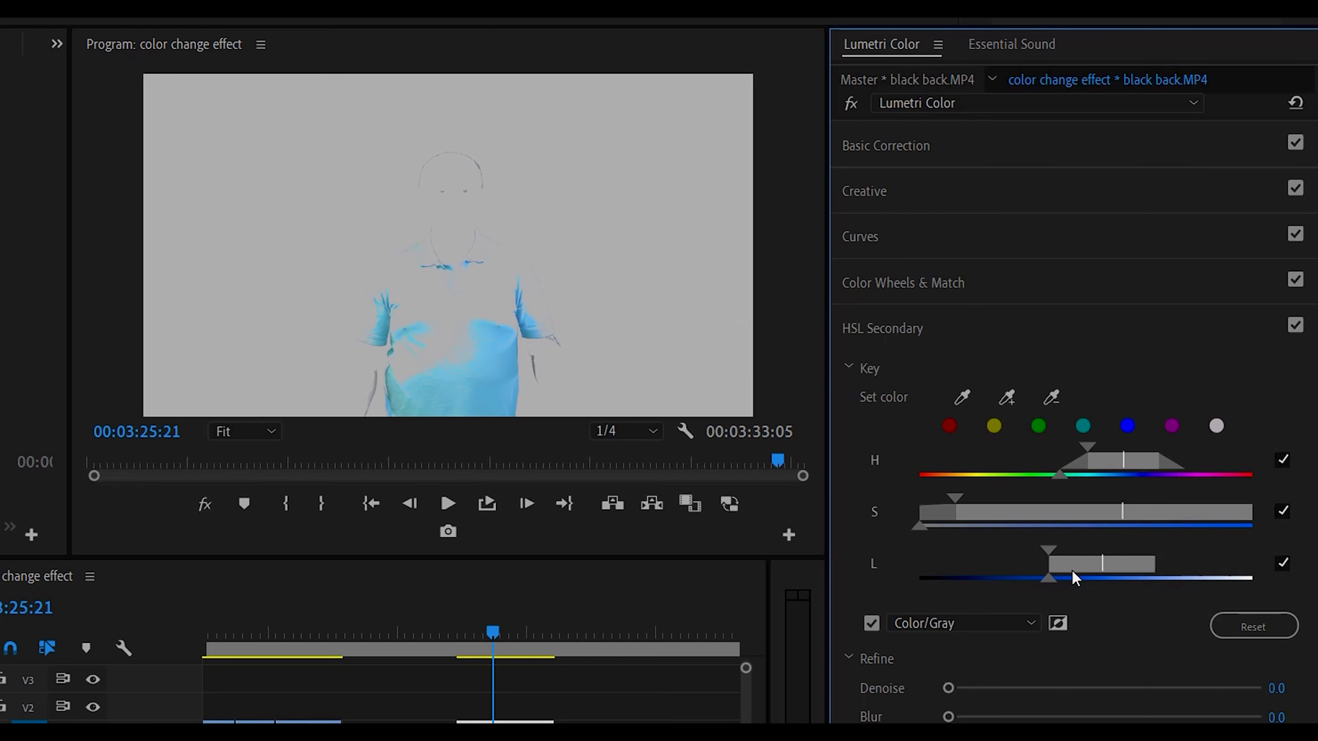
drag(1046, 576, 1079, 577)
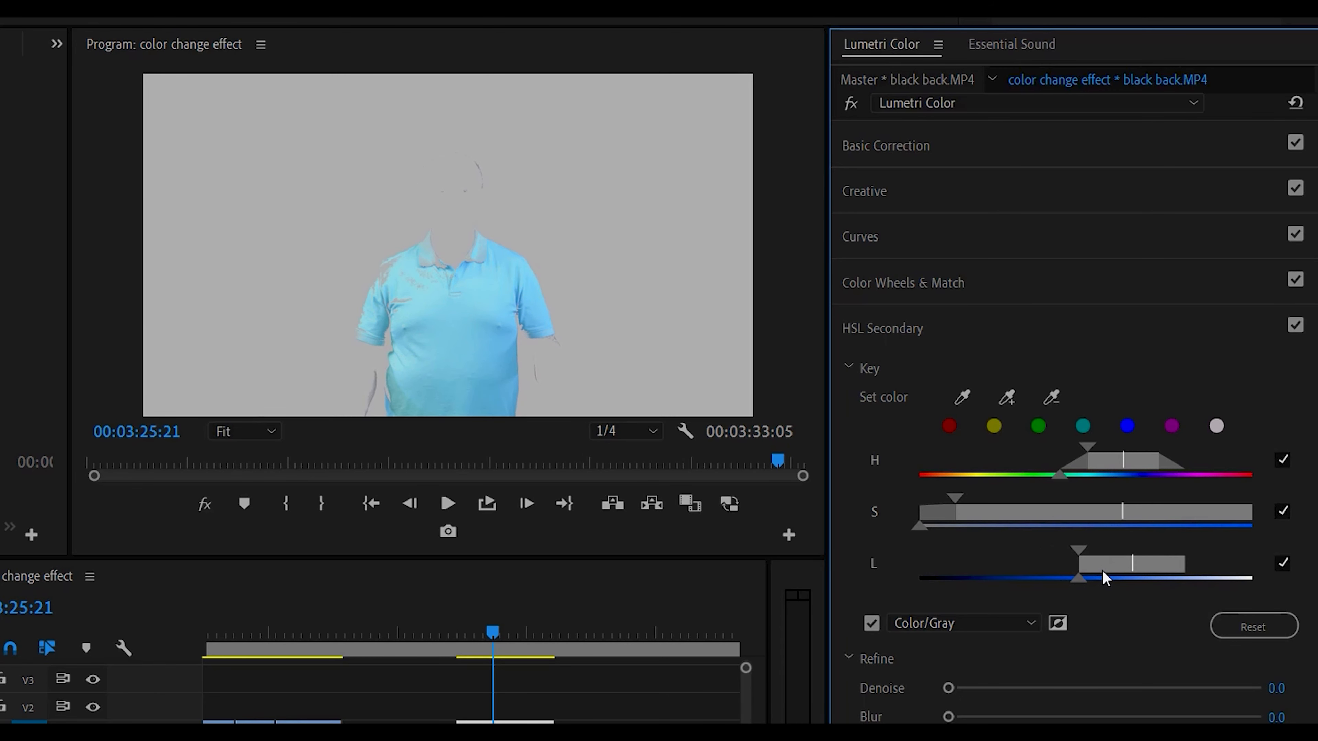
drag(1078, 576, 1090, 576)
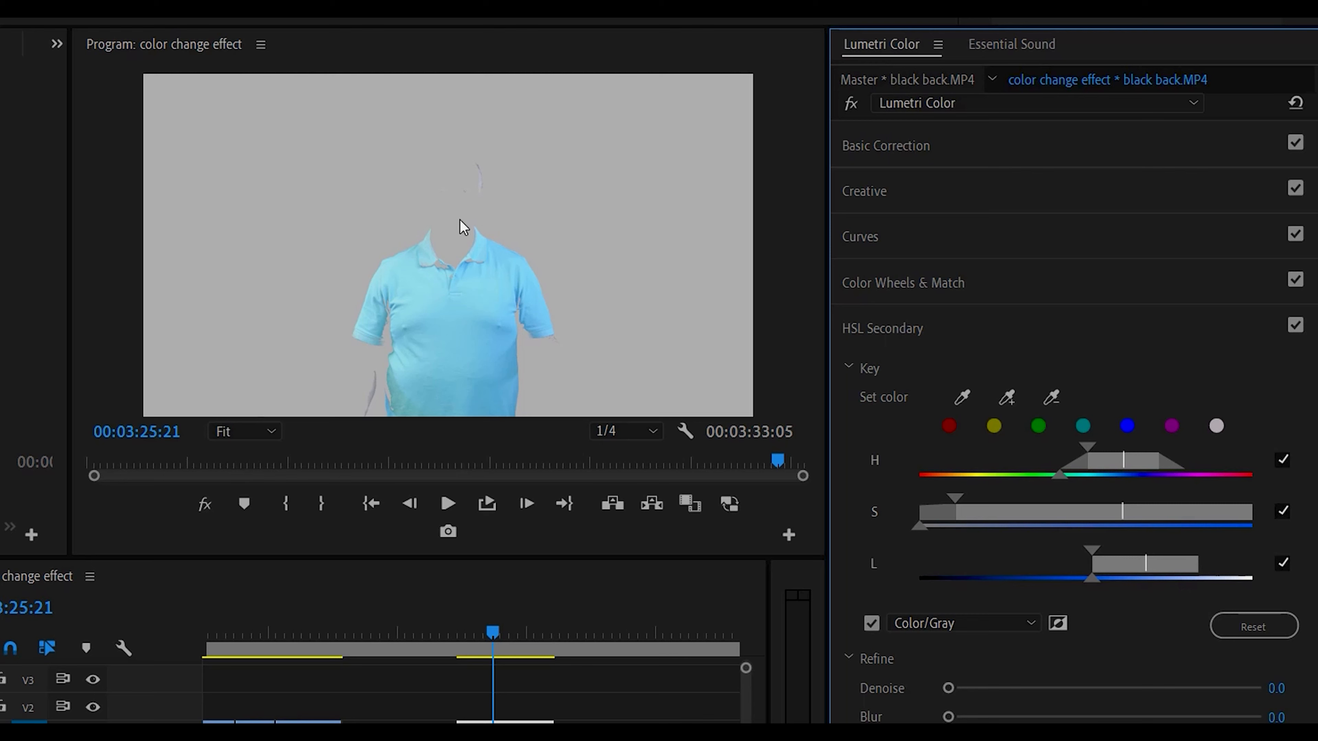
mouse_move(961, 648)
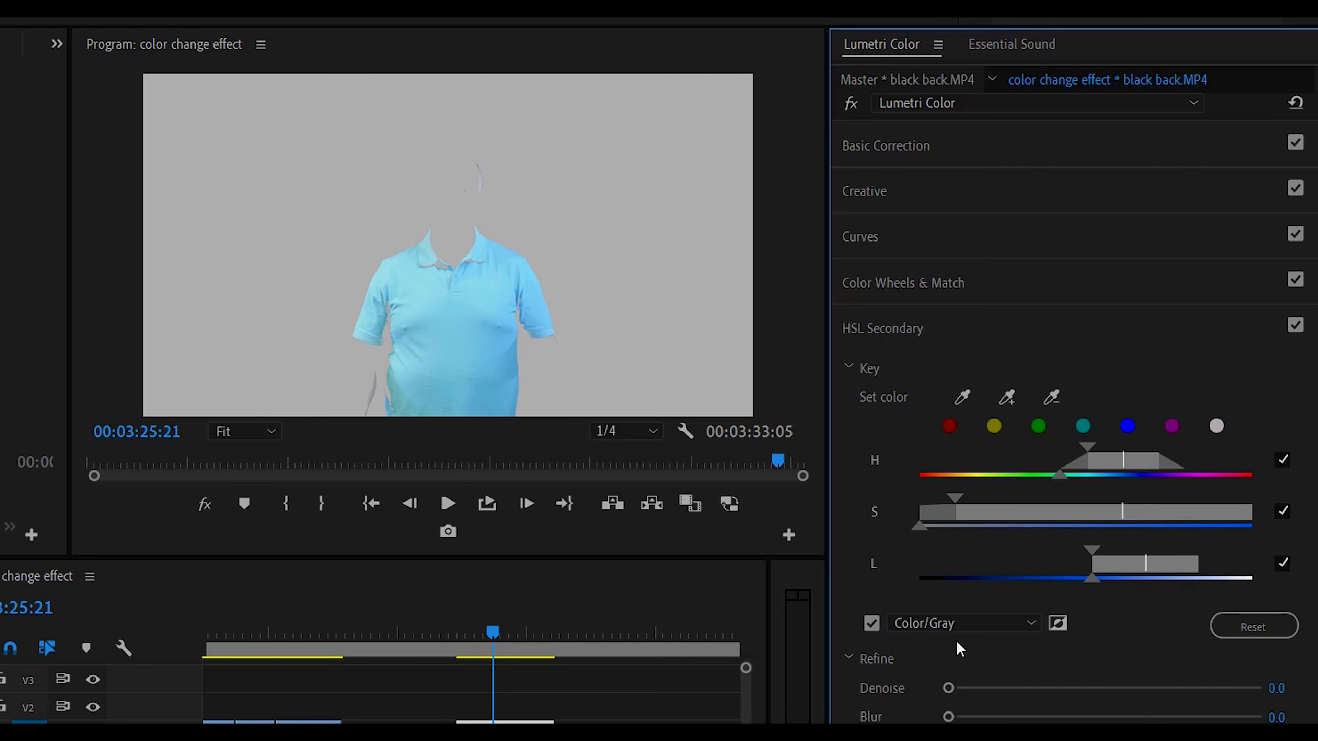
click(963, 623)
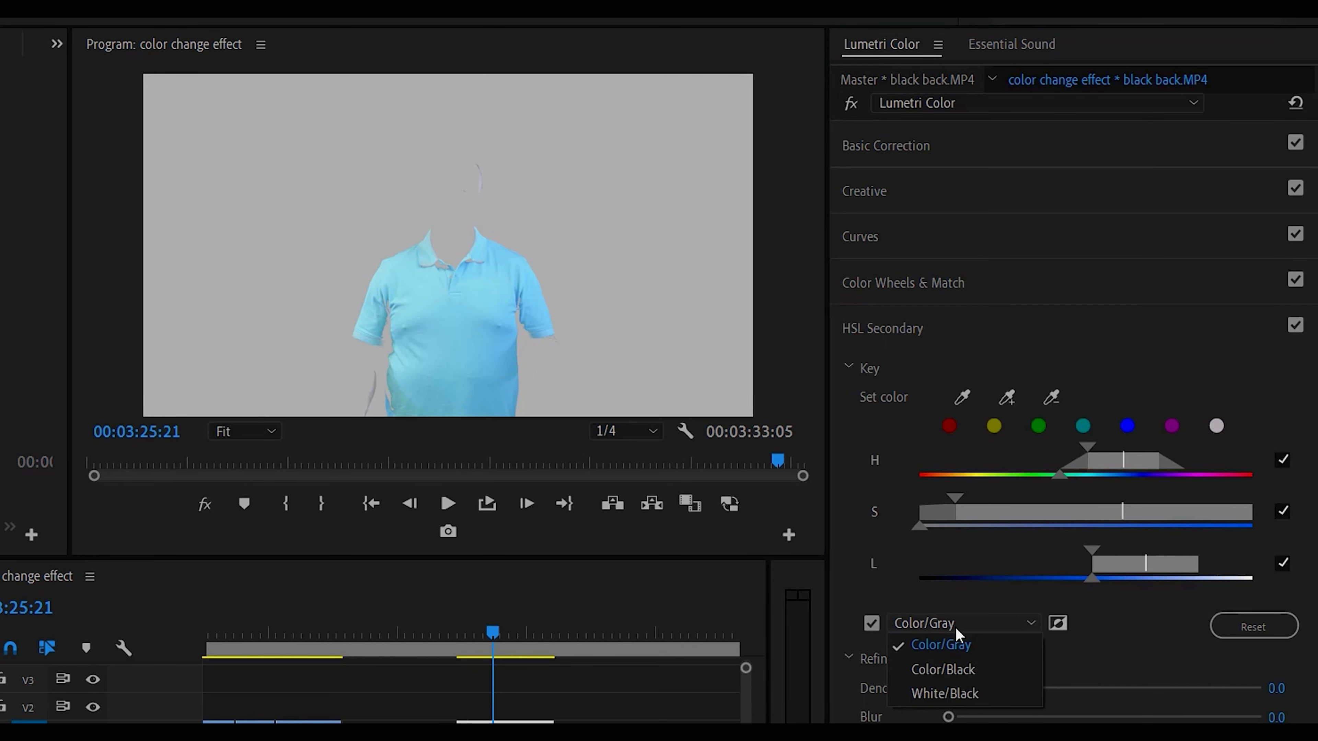
click(943, 669)
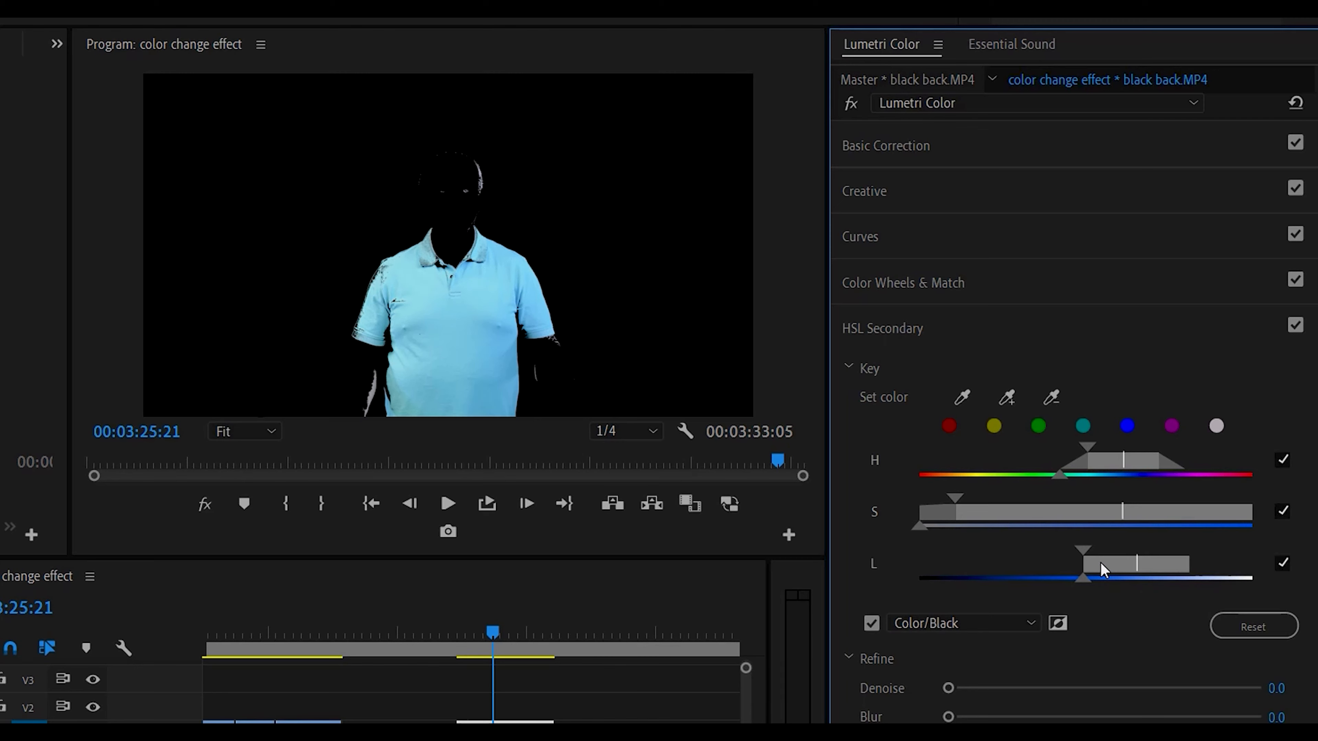
- Nudge the lightness range and re-tighten saturation to remove stray background specks
drag(1085, 574, 1093, 574)
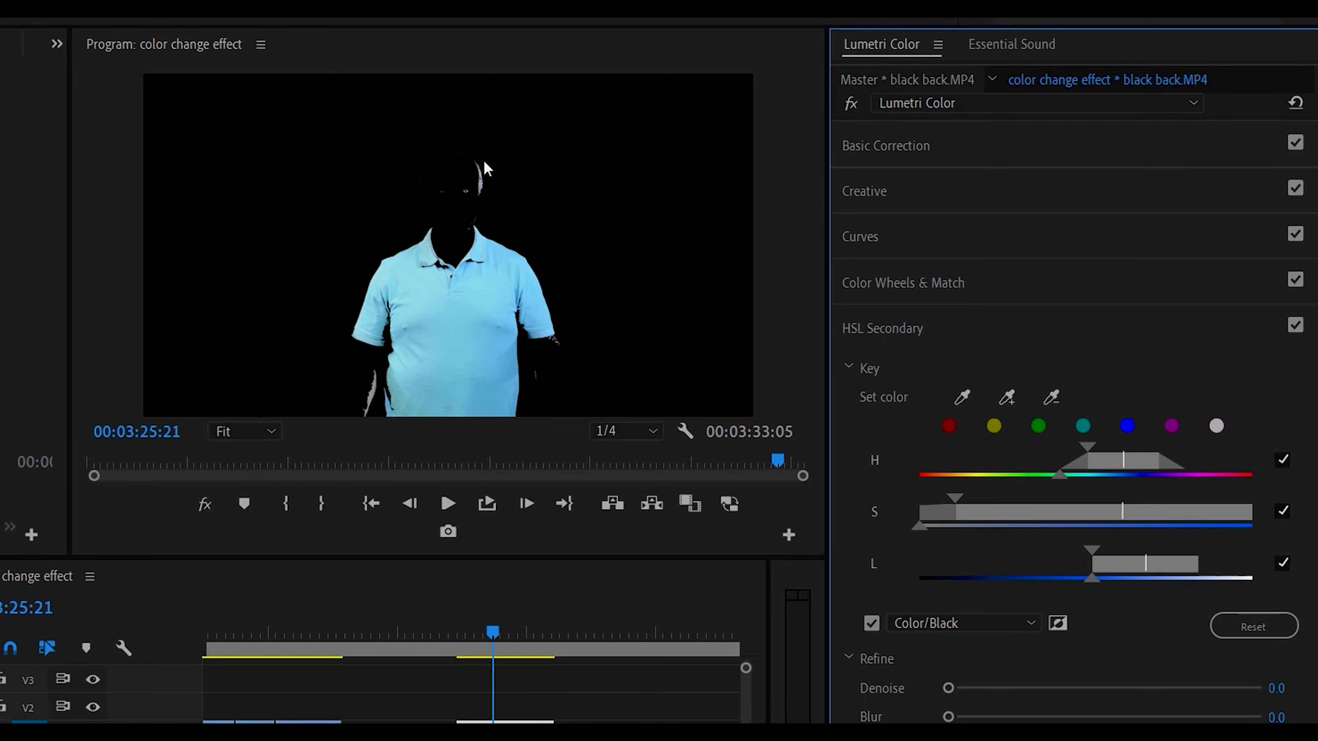
mouse_move(377, 410)
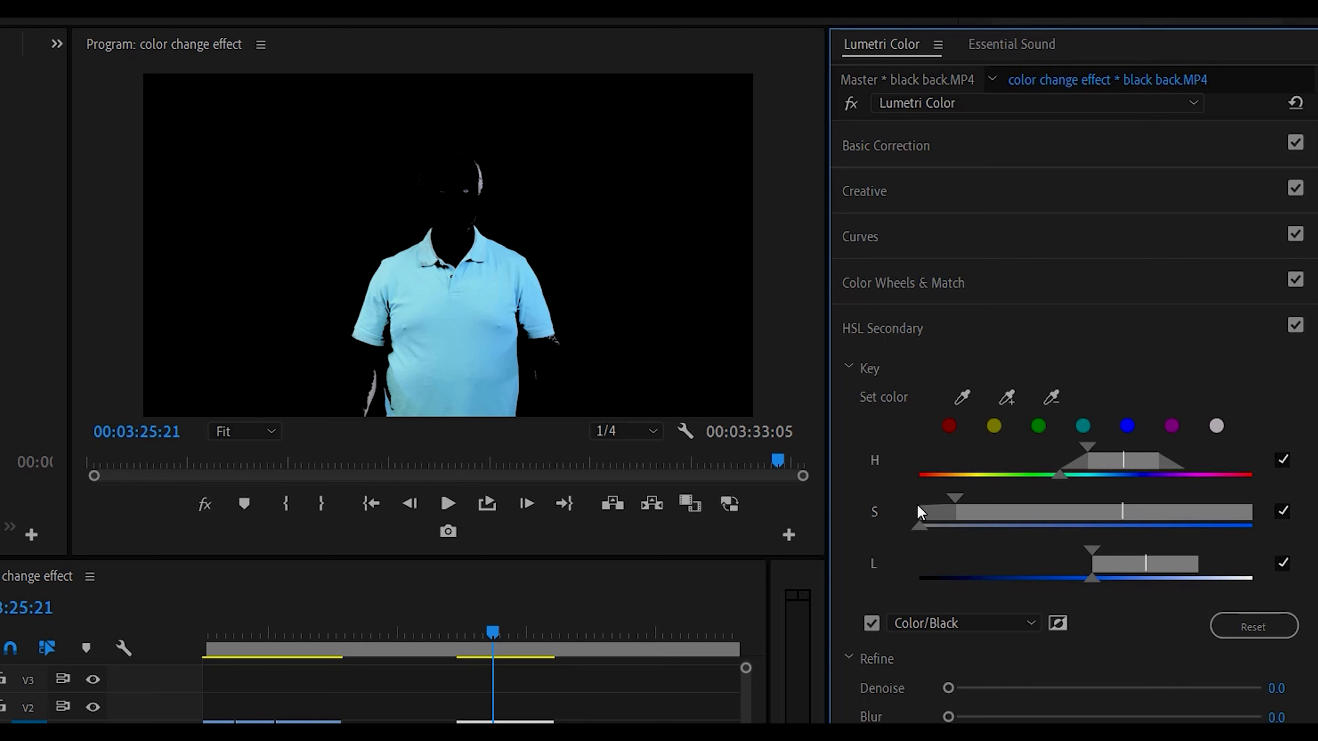
mouse_move(969, 539)
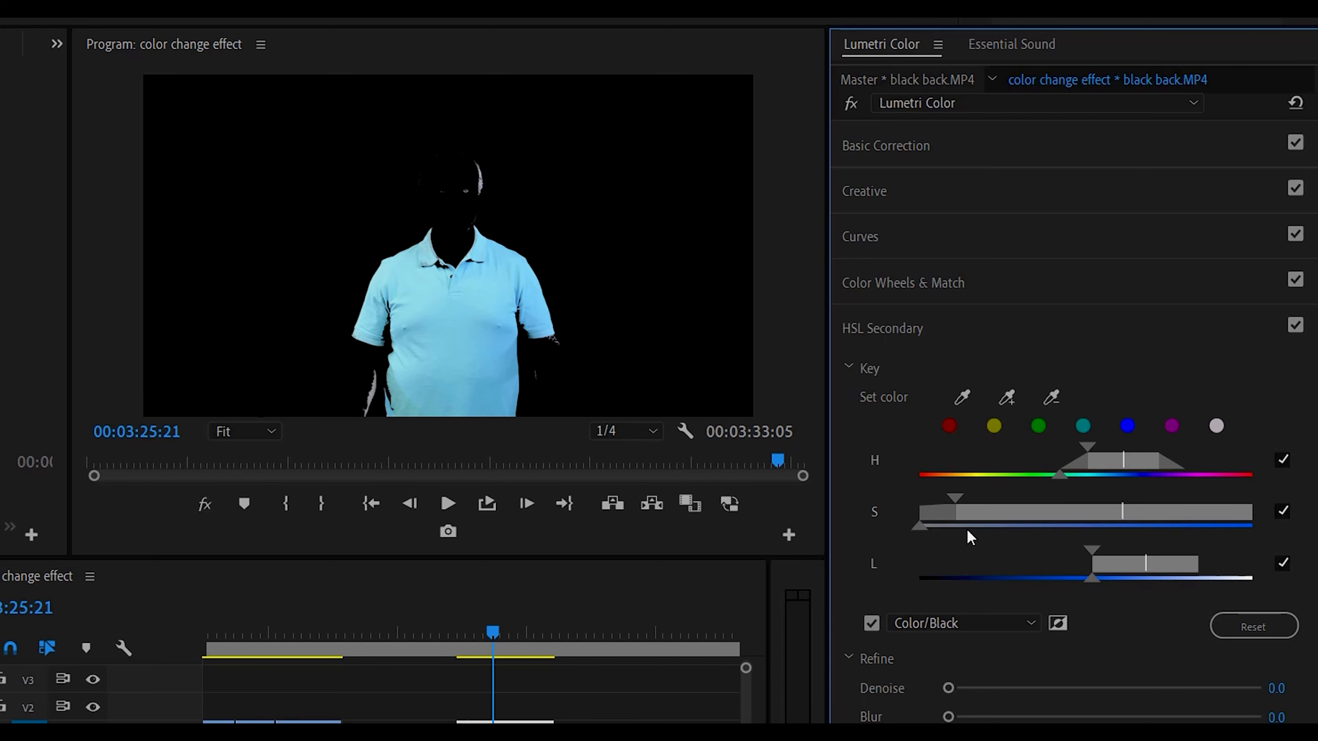
mouse_move(922, 534)
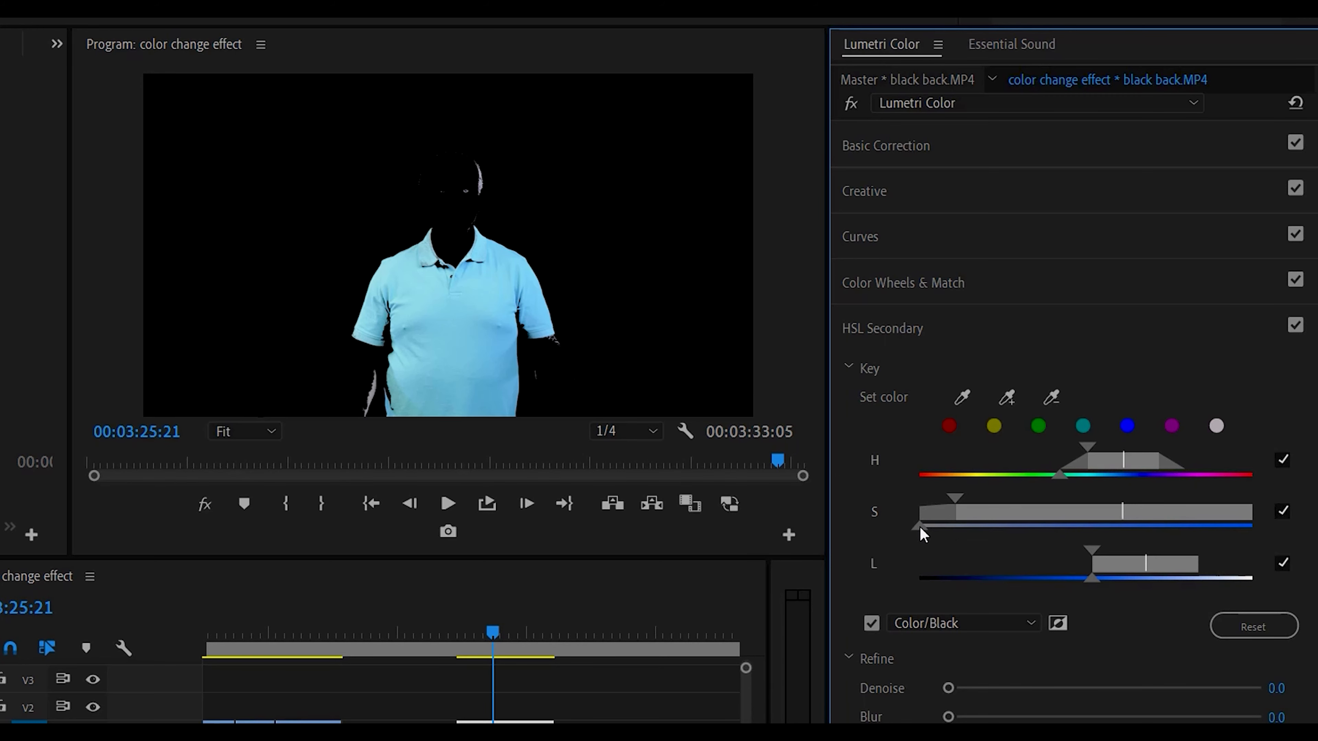
drag(920, 498, 990, 498)
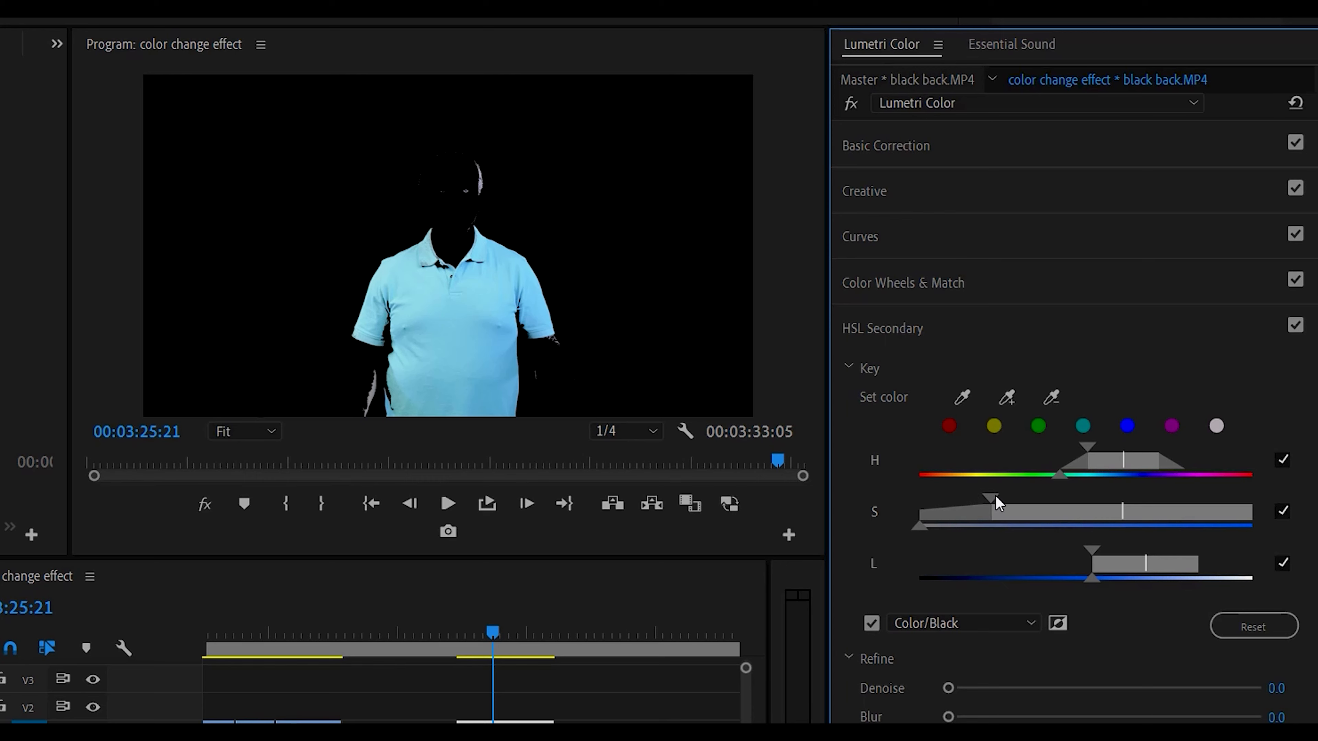
drag(988, 500, 1060, 501)
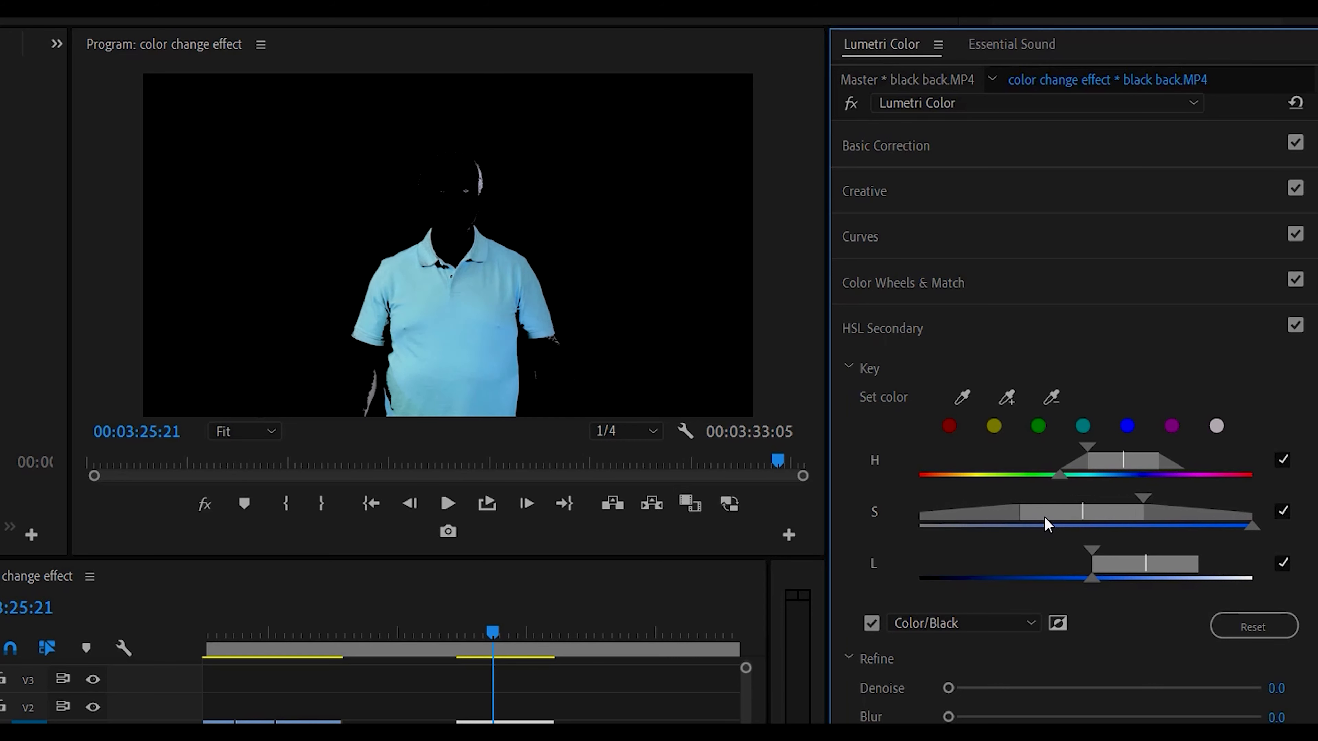
drag(1018, 521, 1127, 498)
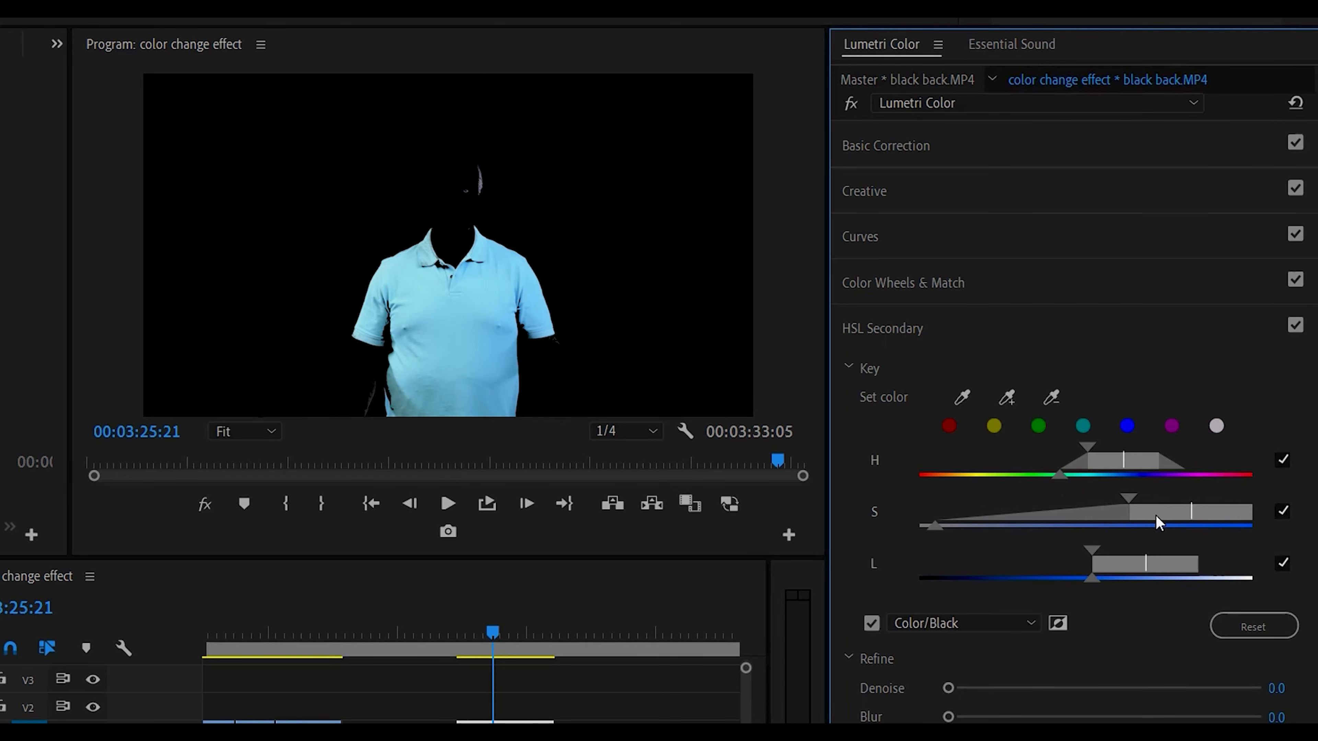
drag(929, 527, 962, 527)
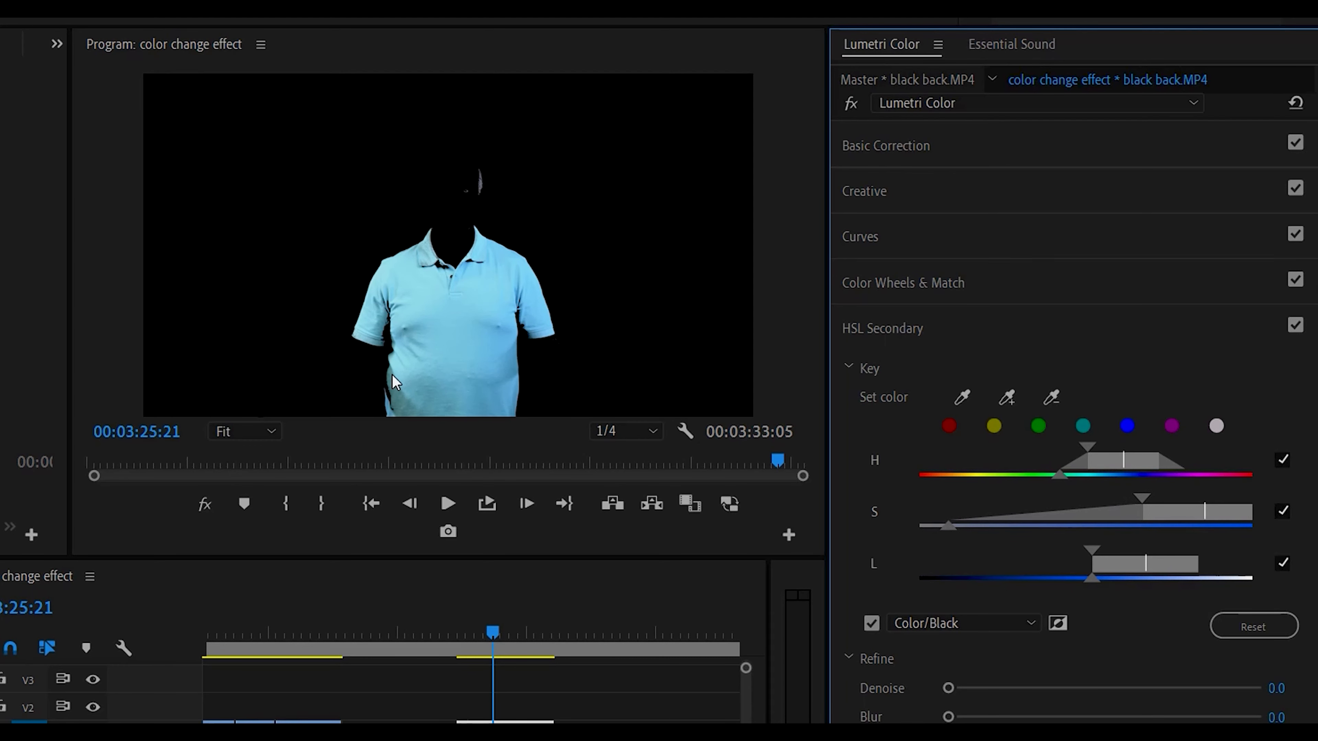
mouse_move(861, 509)
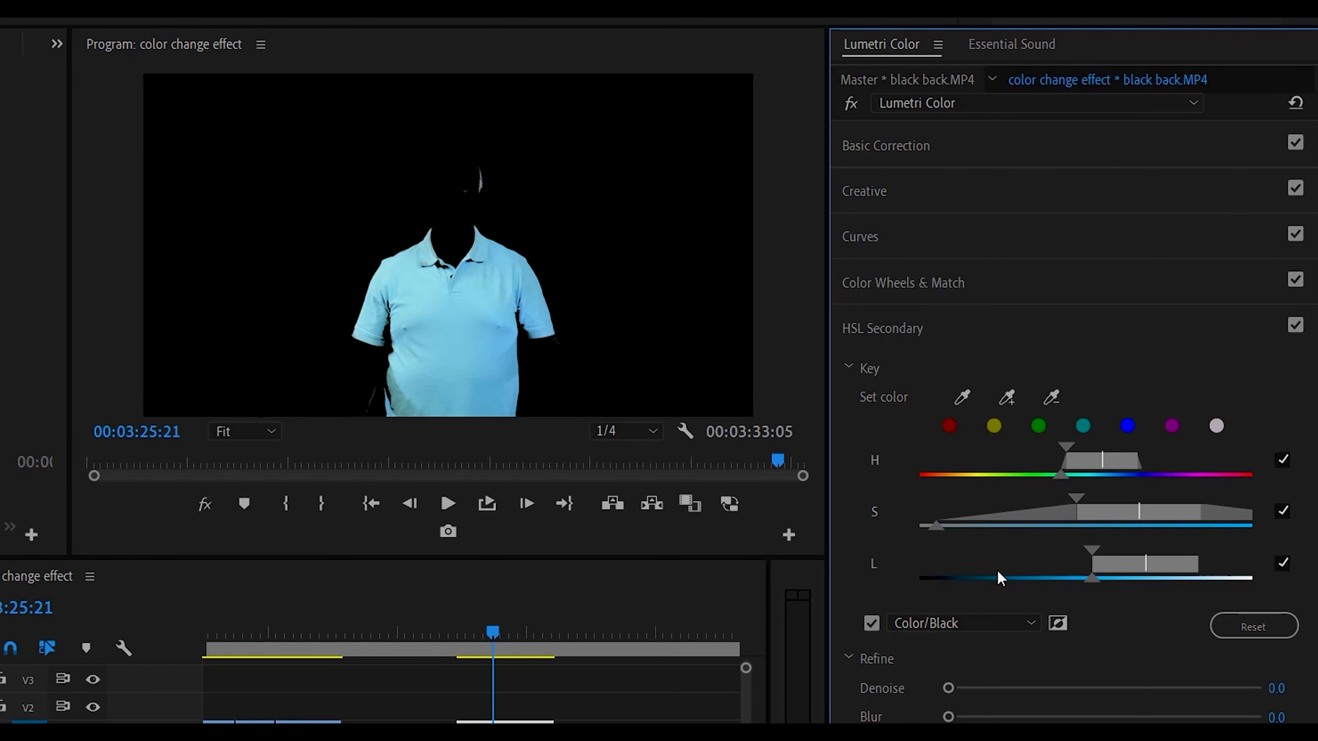
mouse_move(1103, 552)
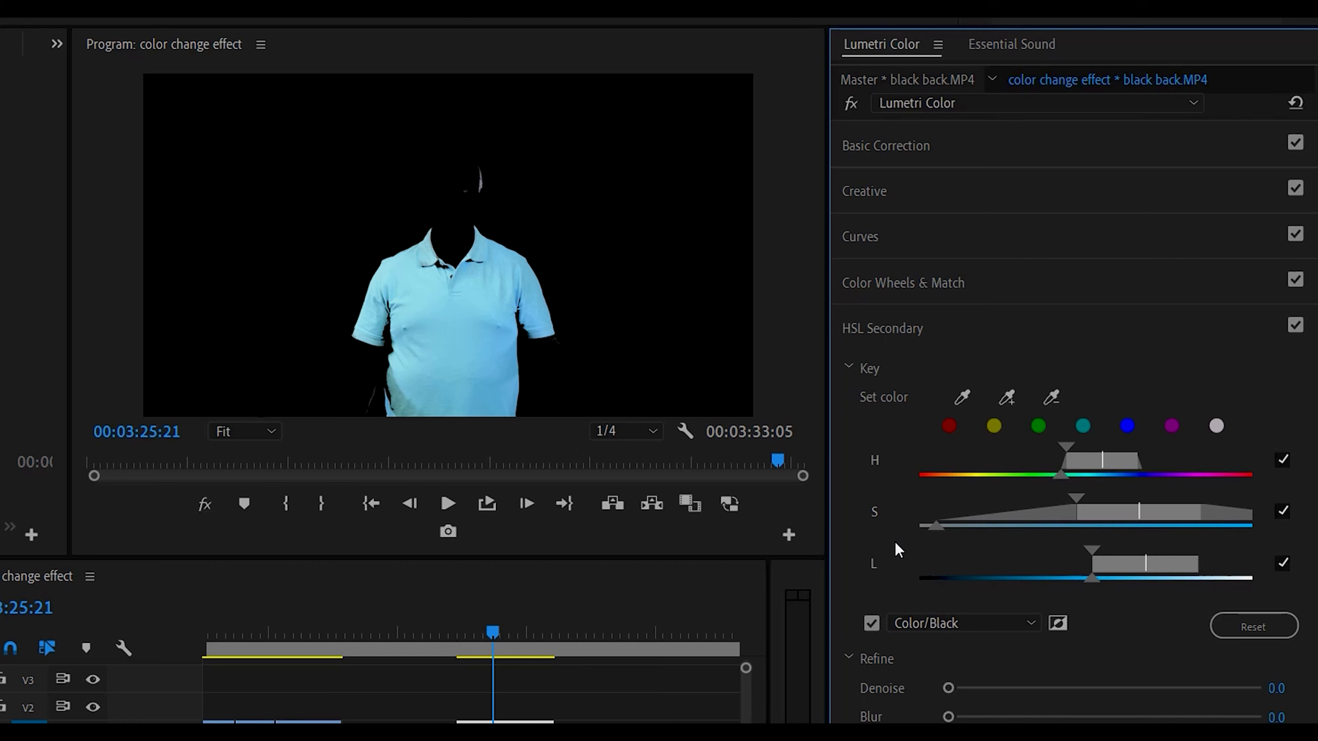
mouse_move(368, 420)
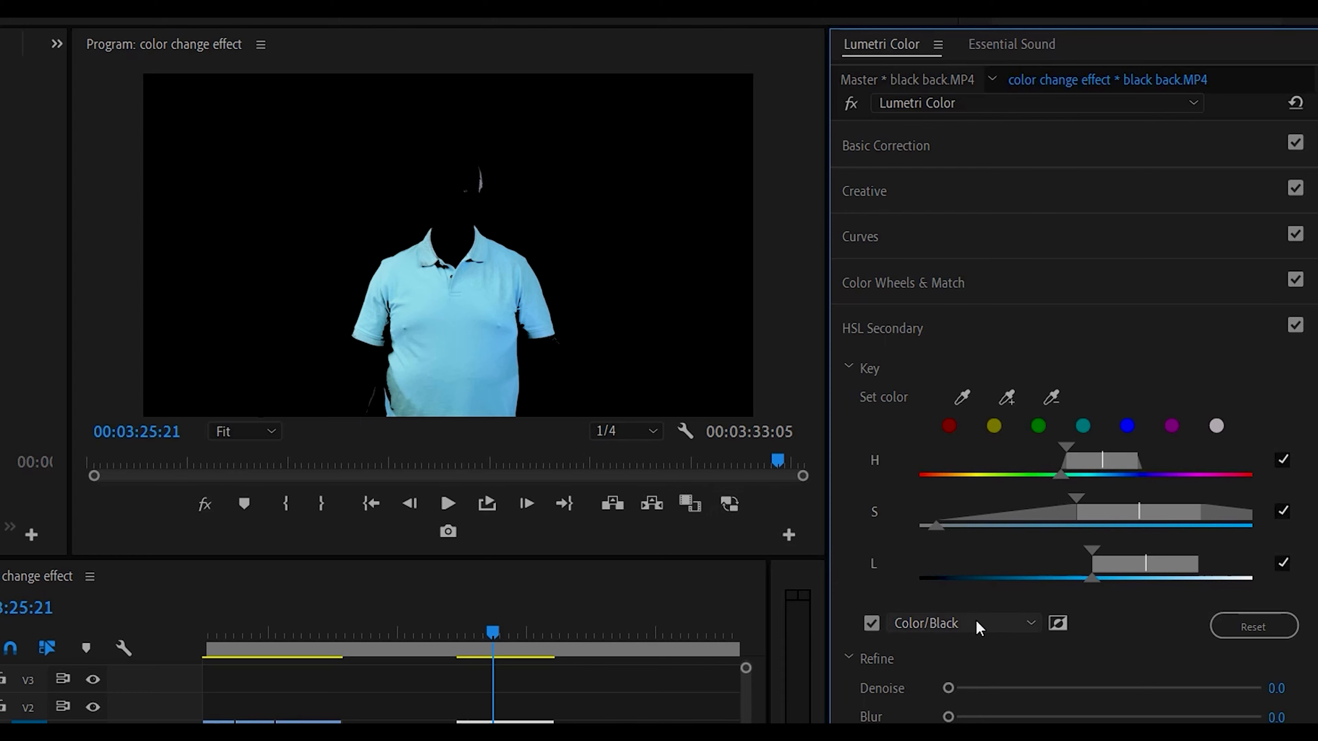
- Switch the preview back to Color/Gray and set the key's Refine Blur to about 5.2
click(963, 622)
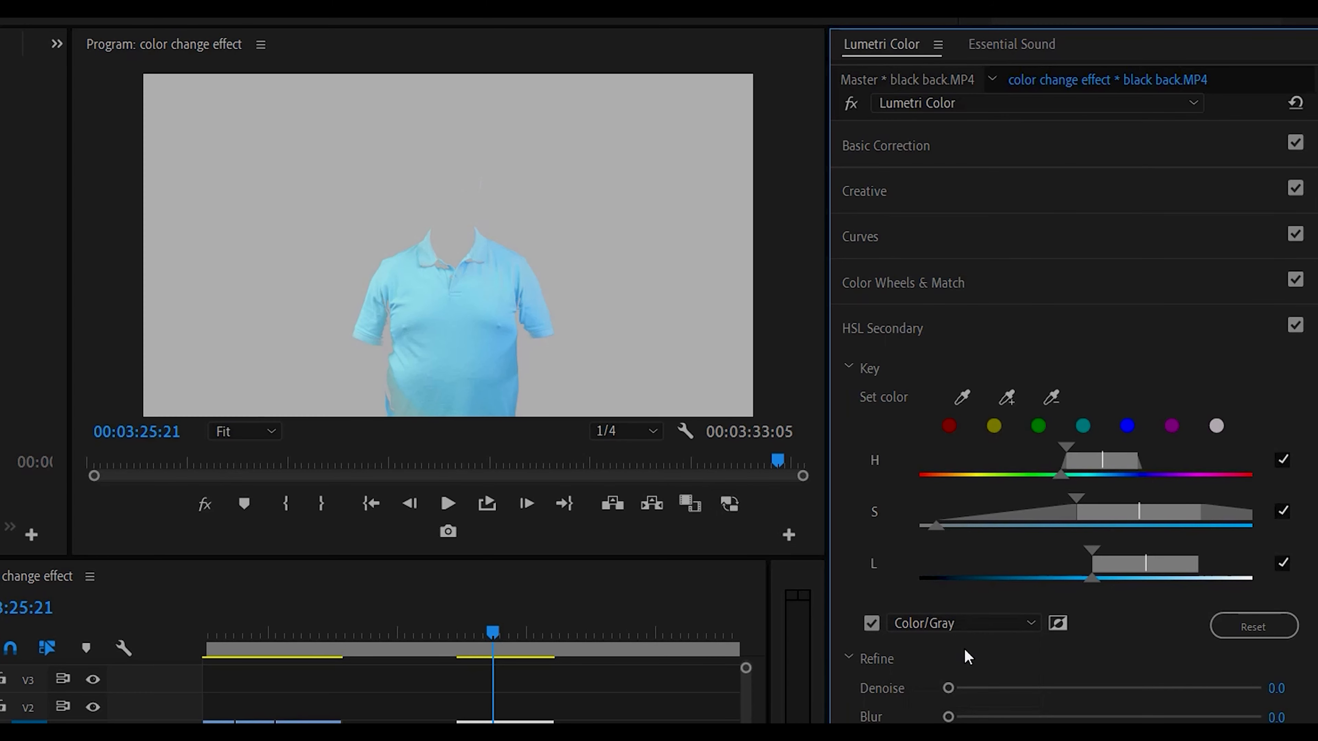
mouse_move(538, 314)
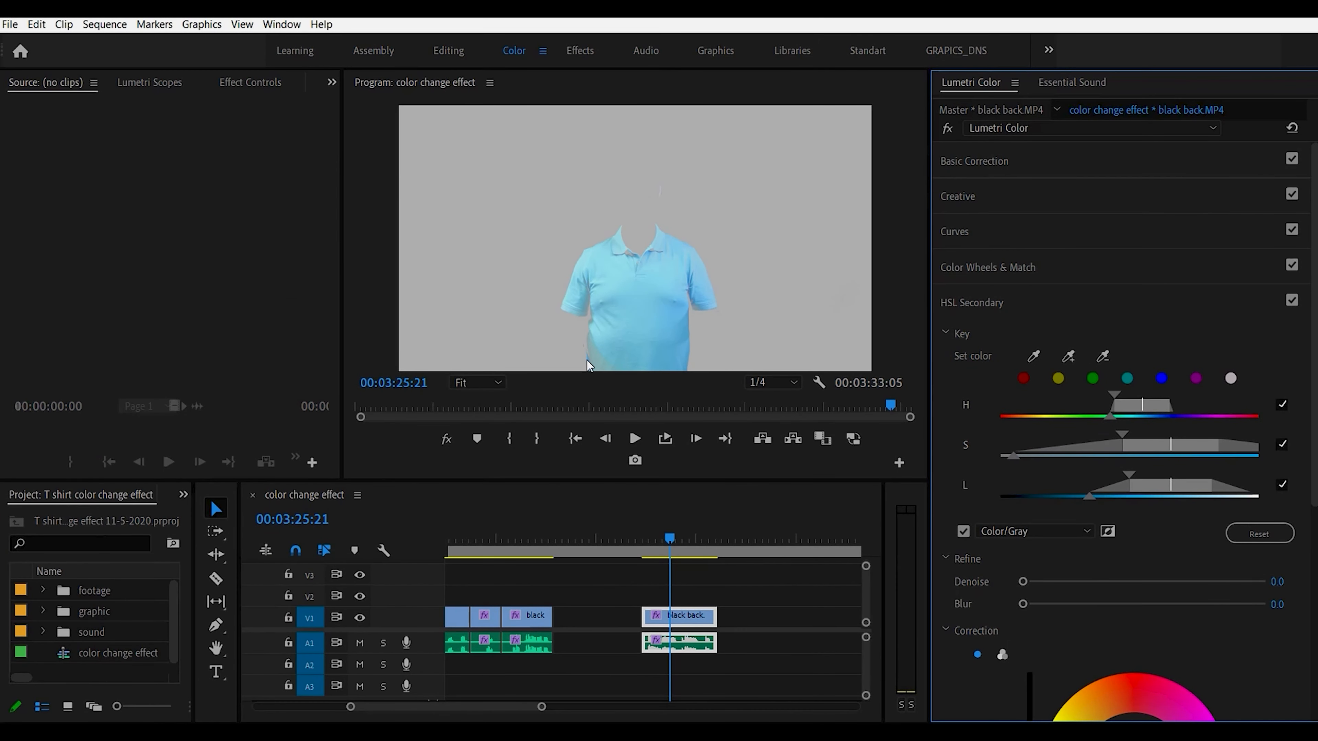
mouse_move(607, 267)
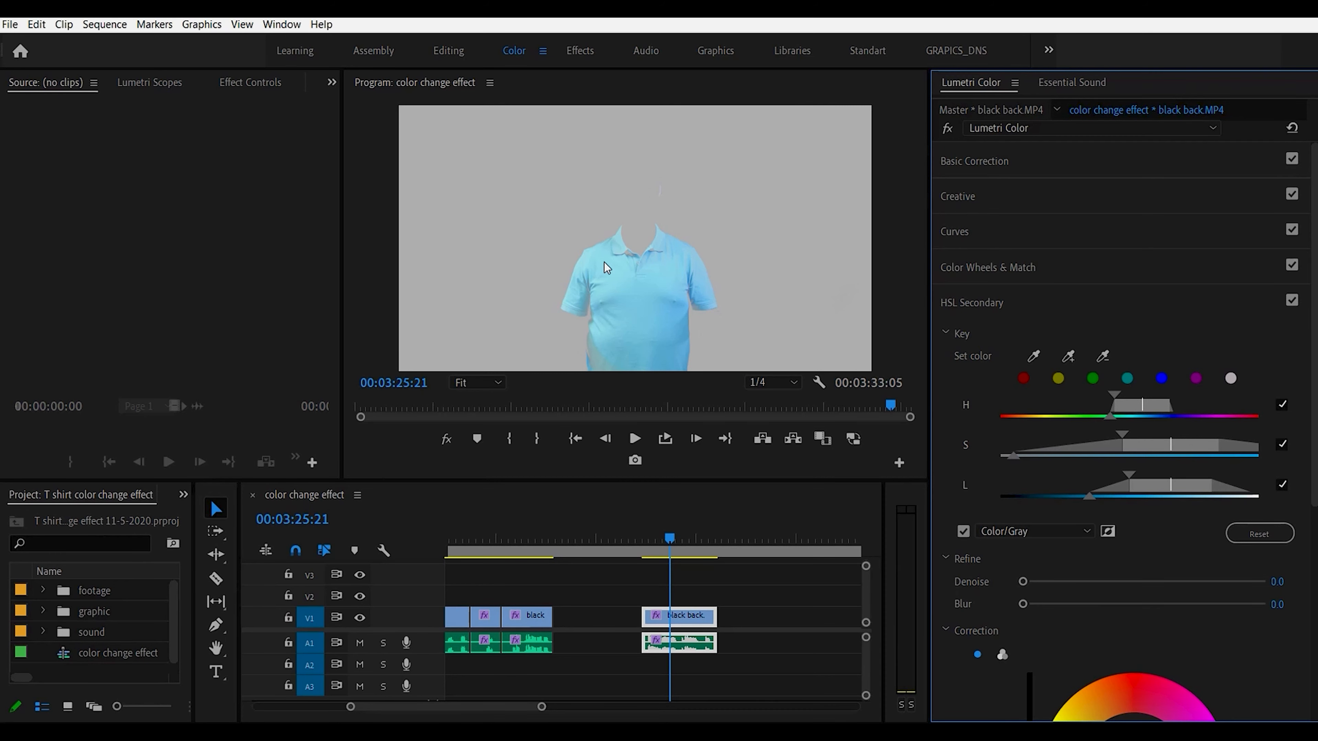
mouse_move(678, 334)
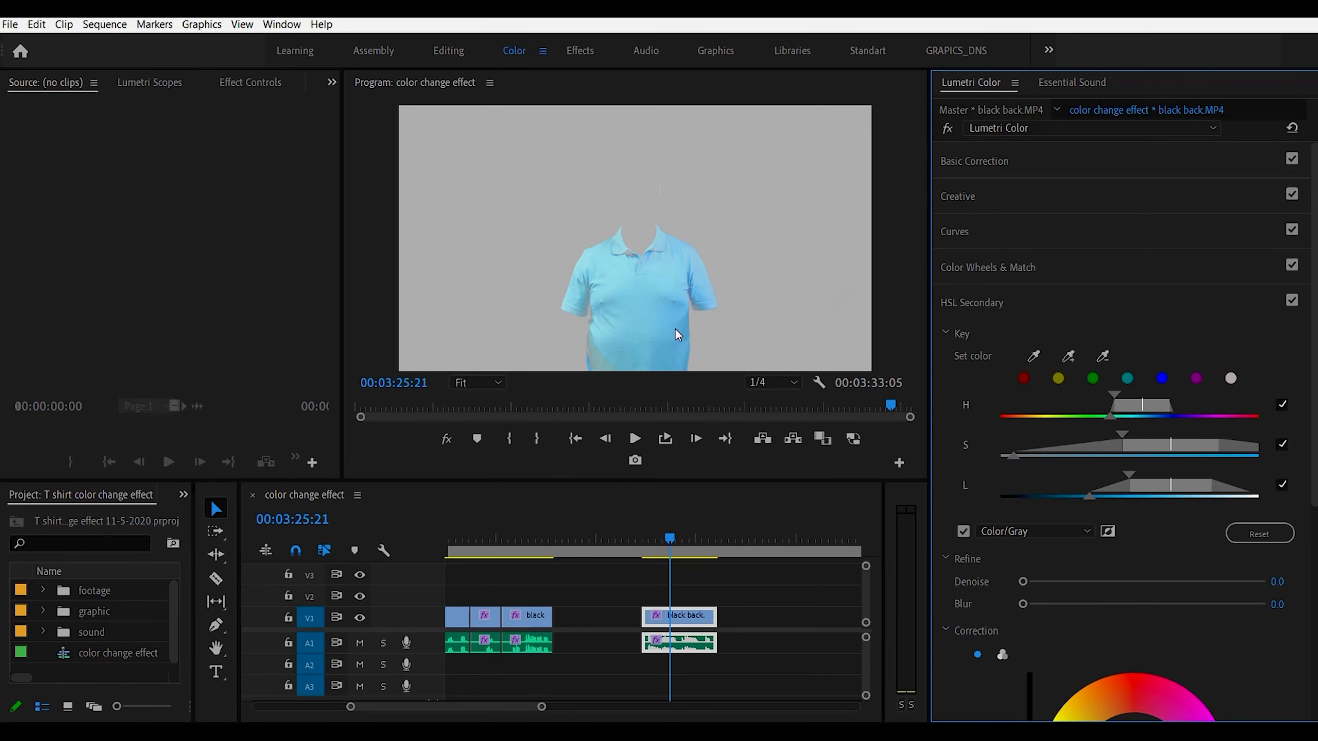
mouse_move(1033, 603)
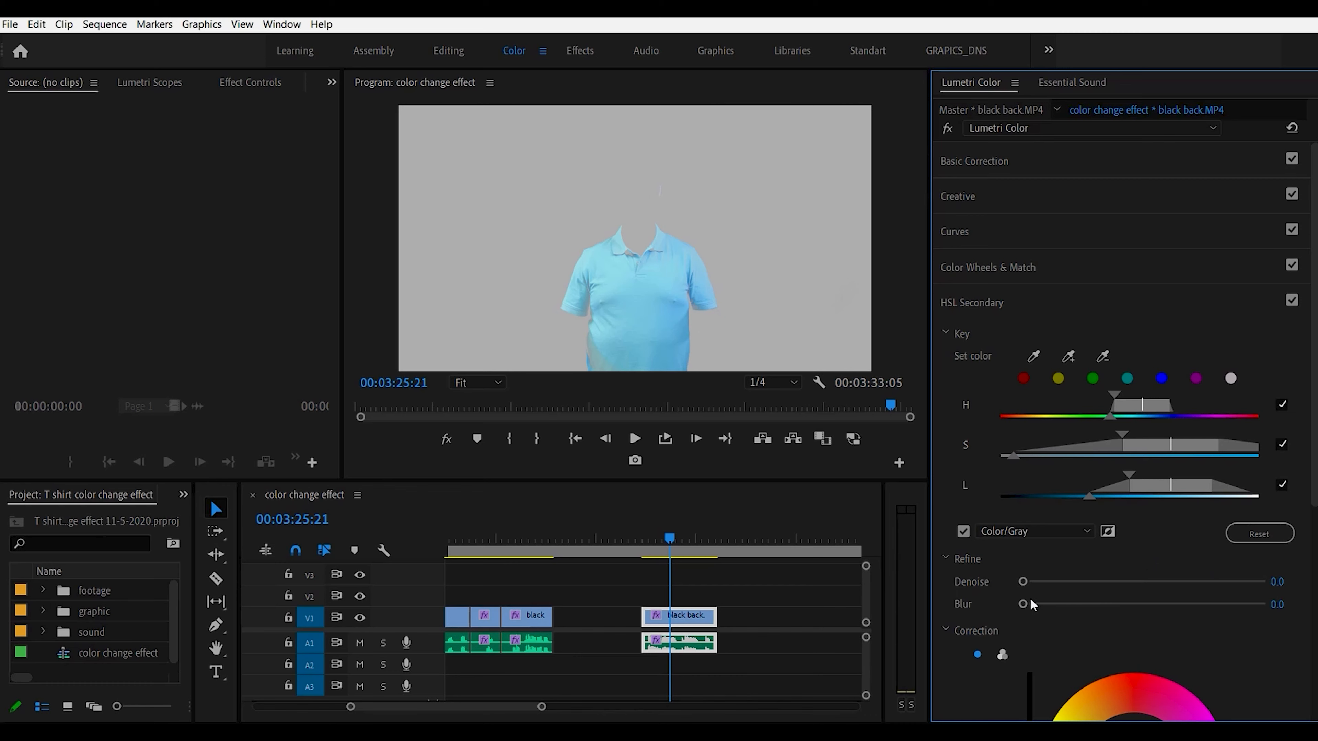
drag(1022, 604, 1036, 603)
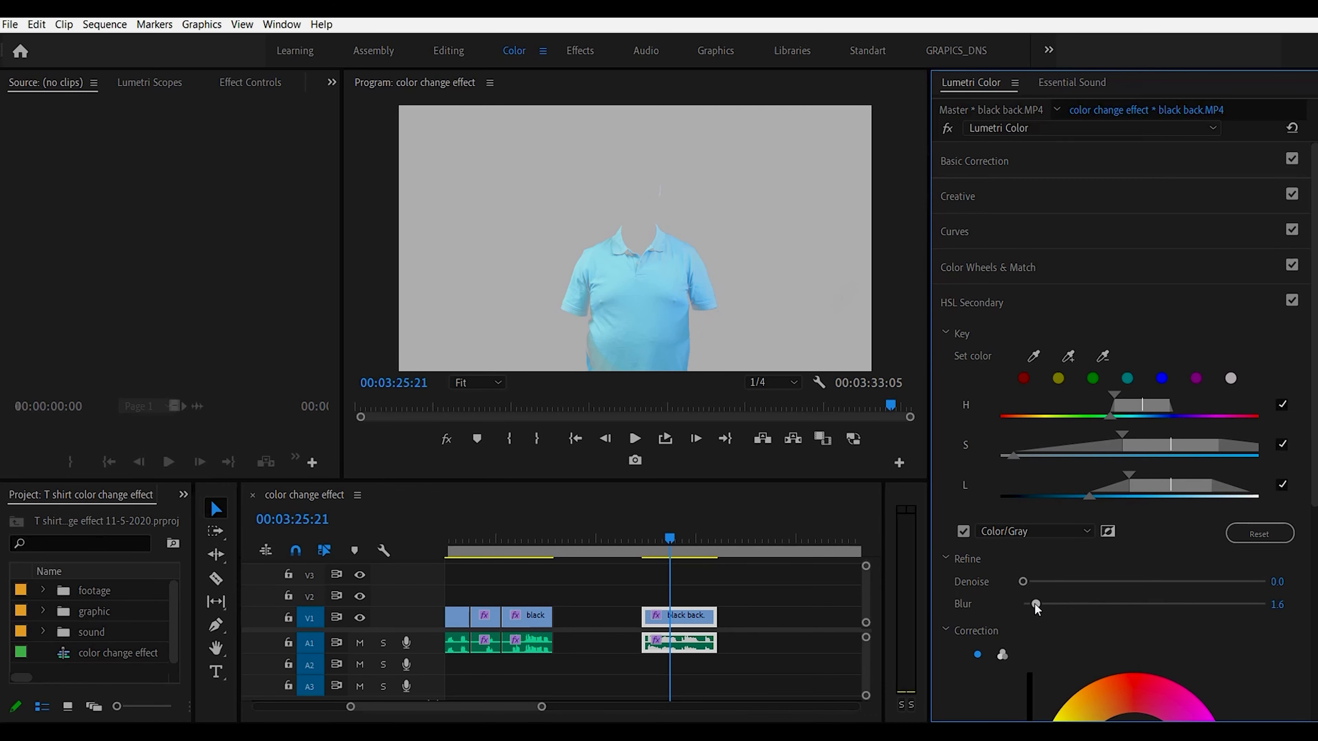
drag(1036, 604, 1240, 604)
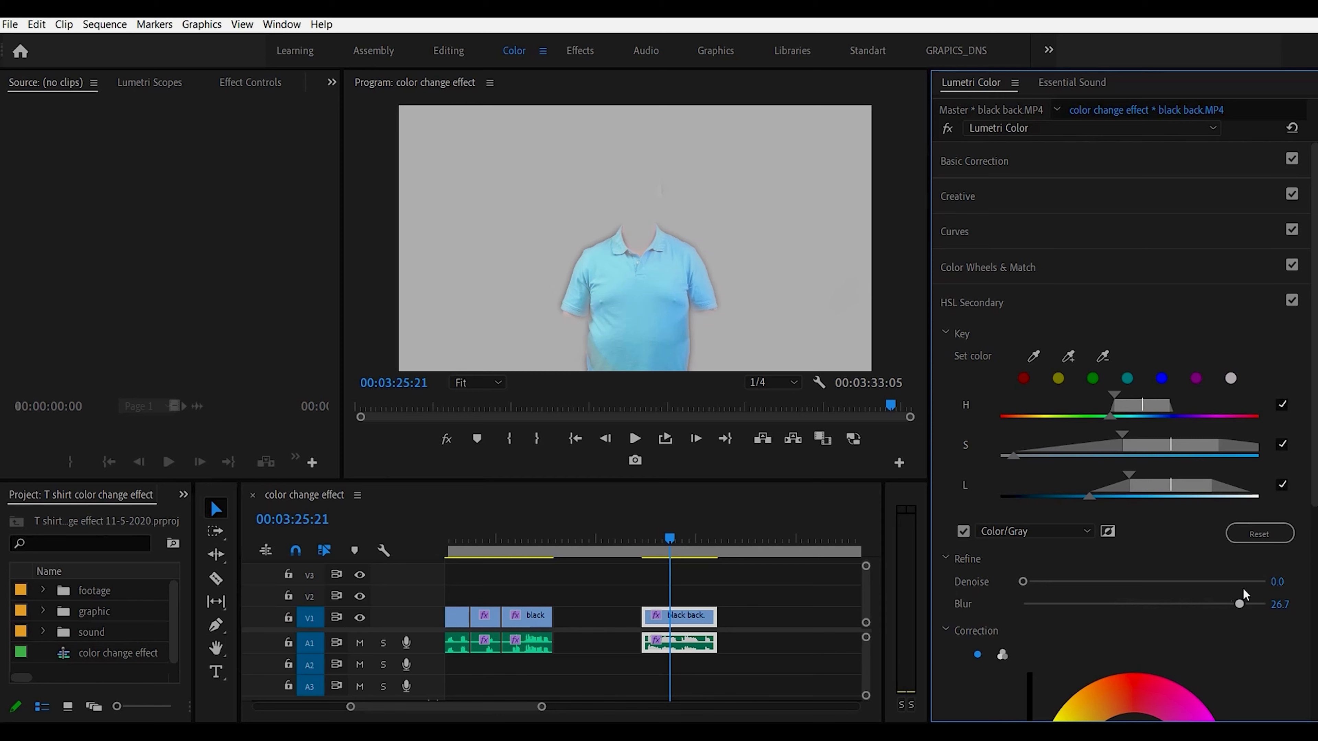
drag(1238, 603, 1090, 603)
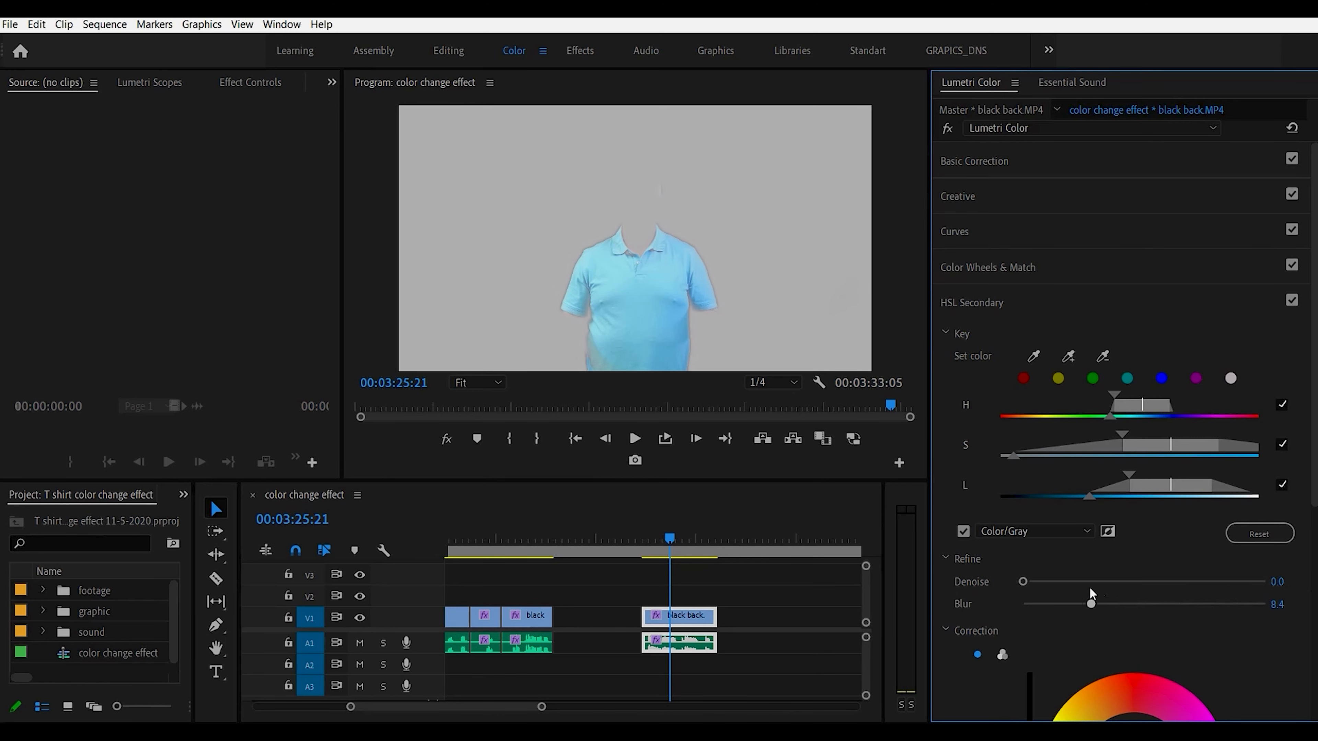
drag(1090, 603, 1023, 603)
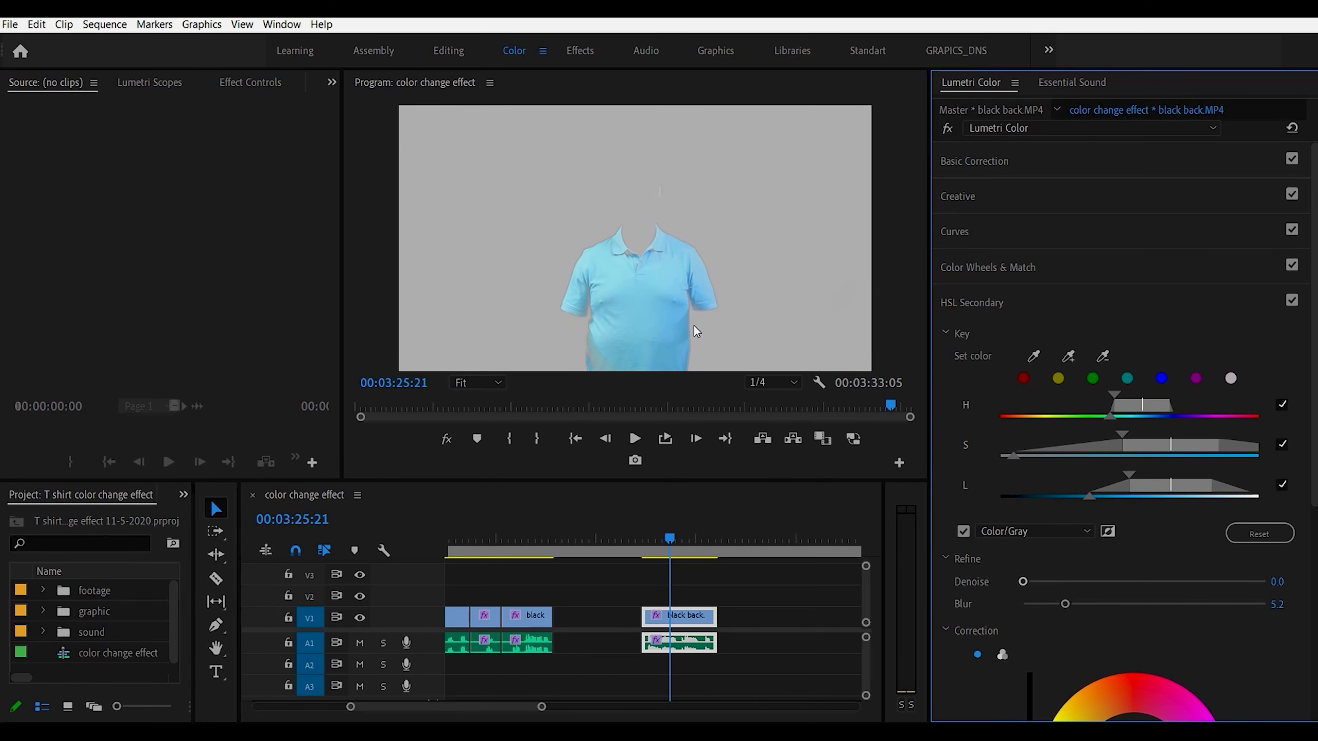
mouse_move(1099, 573)
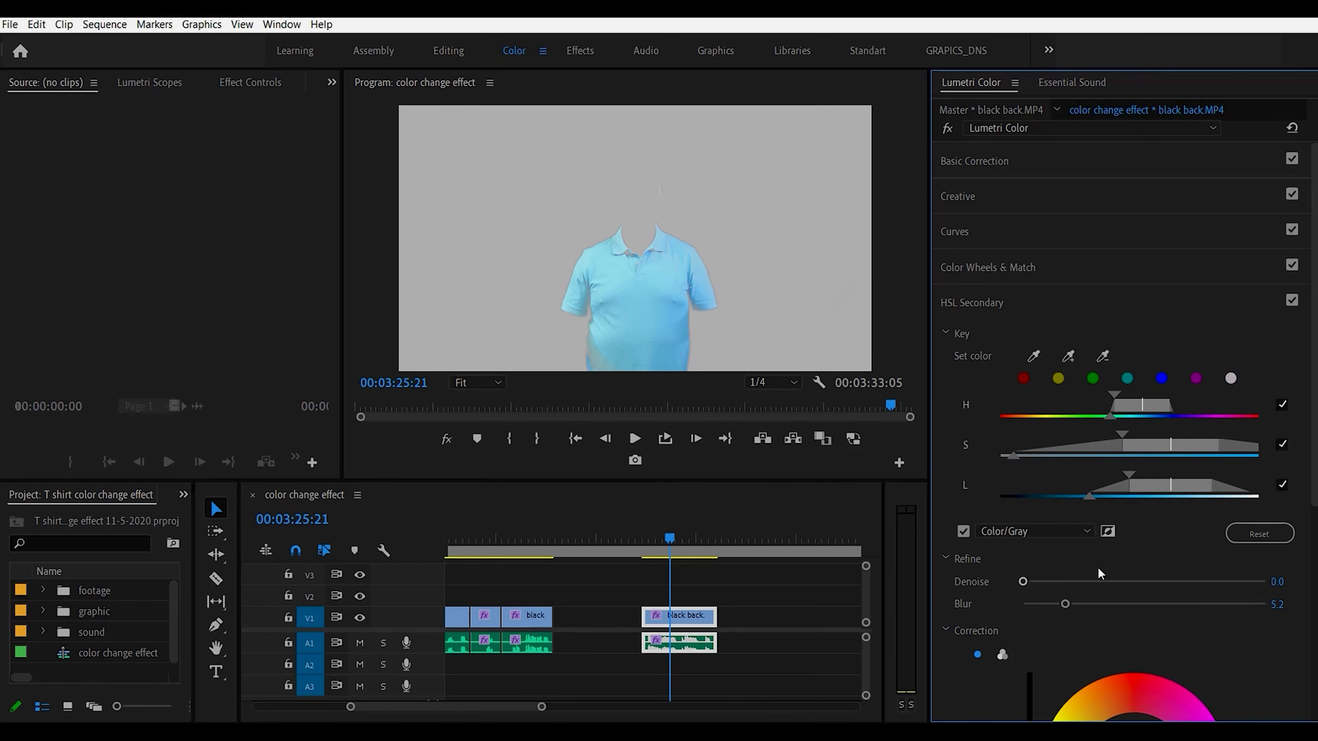
- Shift the keyed shirt toward purple on the correction colour wheel and set Tint to 22
scroll(down, 3)
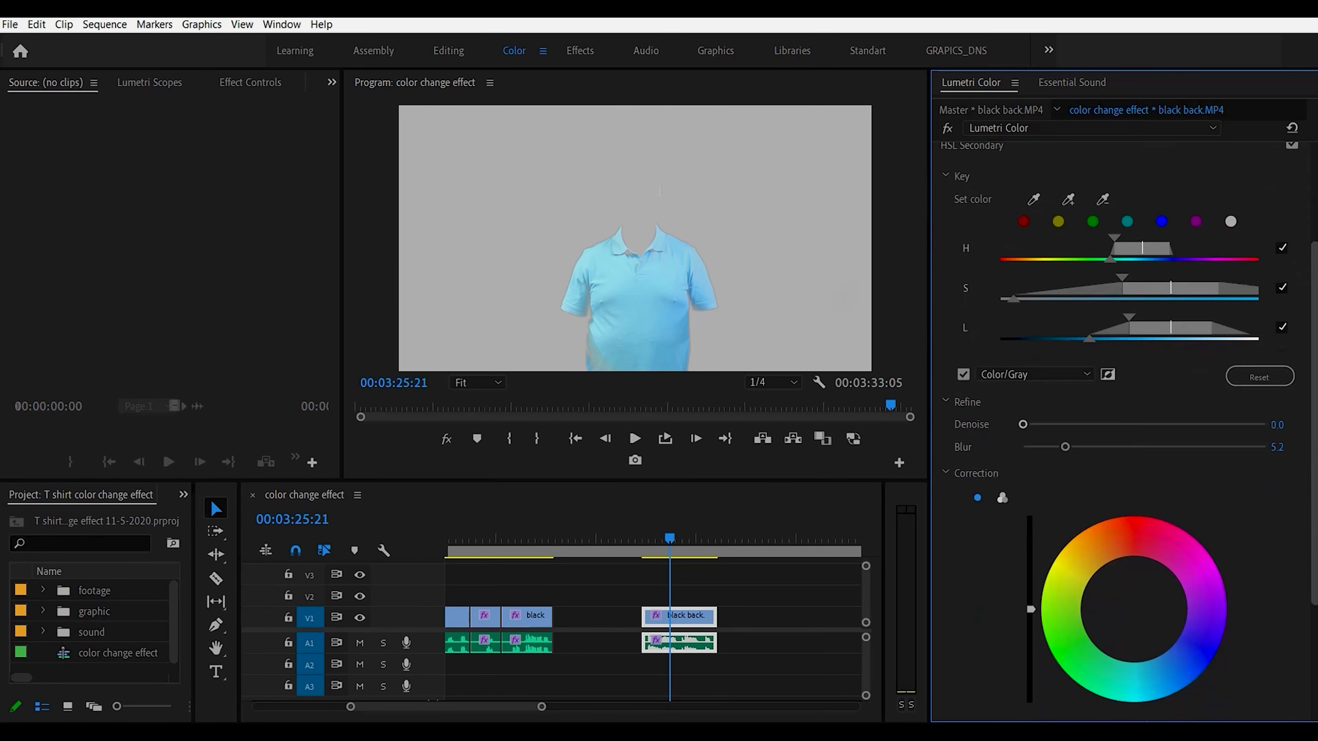
scroll(down, 3)
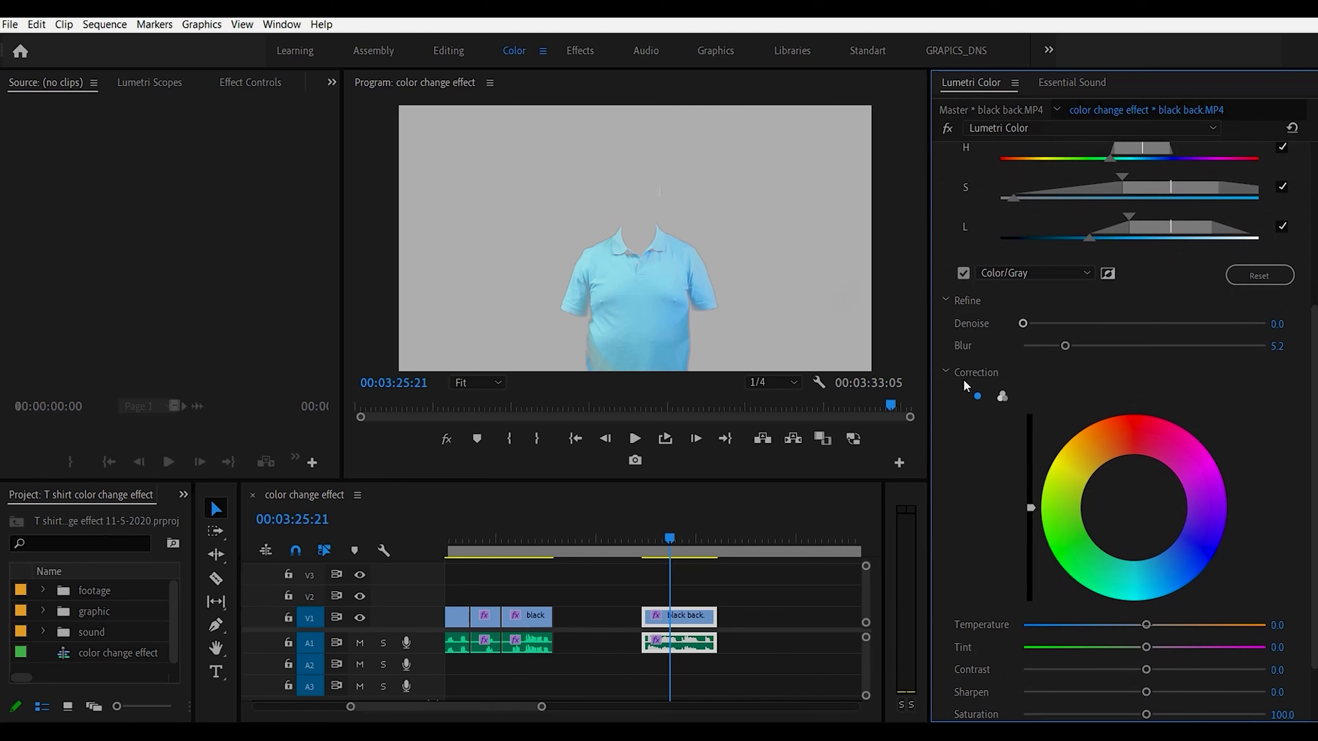
click(1134, 508)
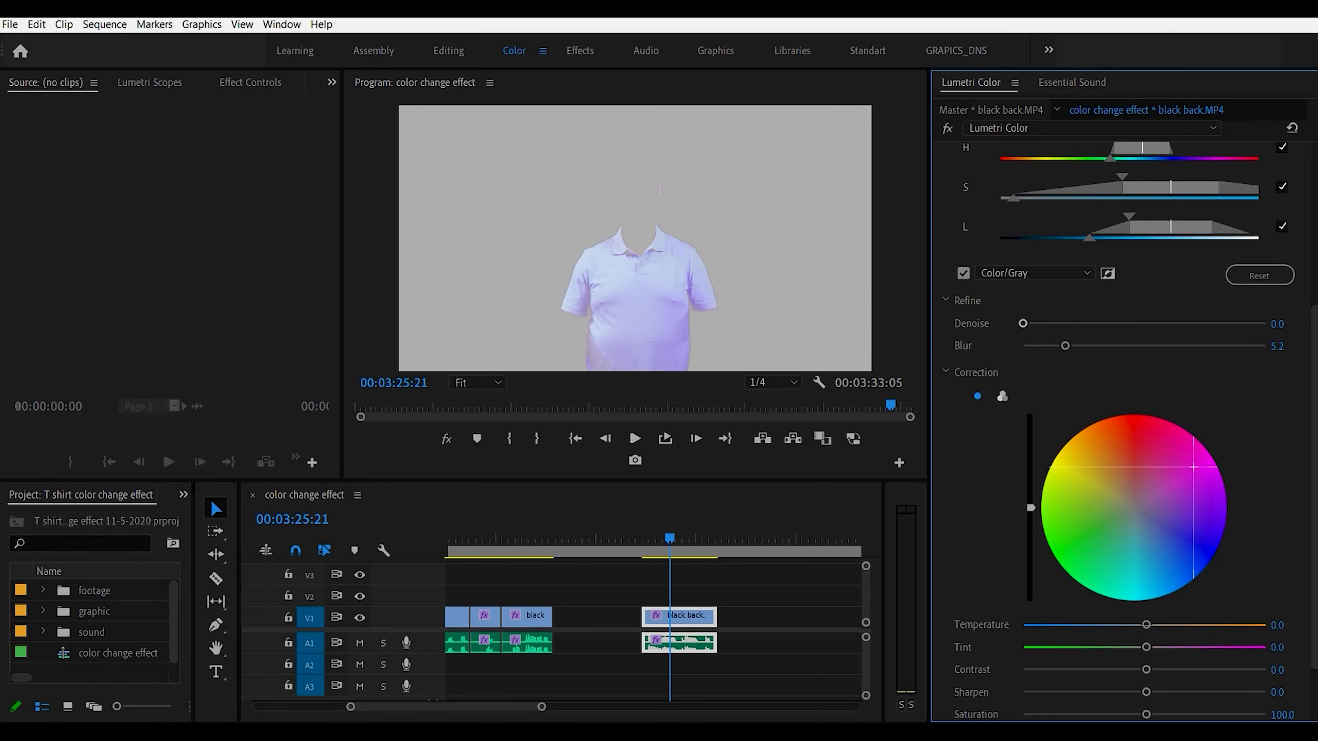
drag(1122, 507, 1207, 467)
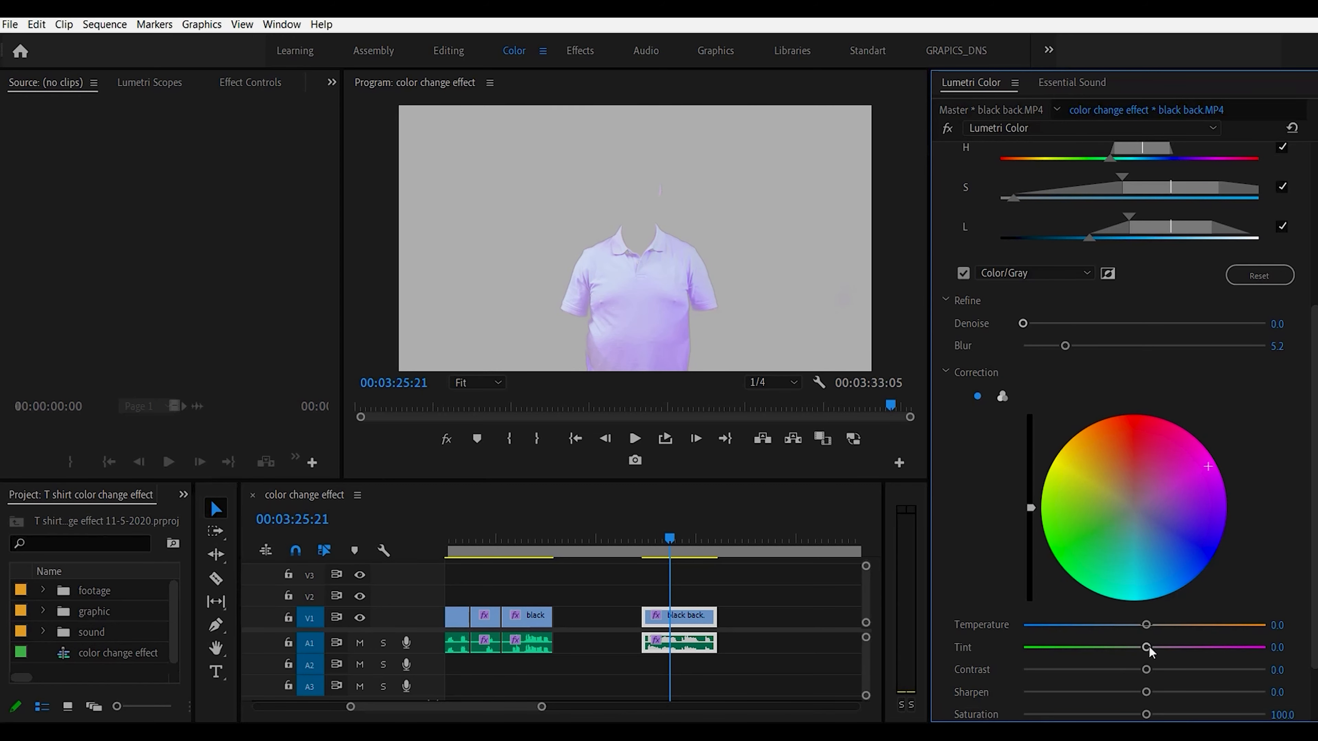
drag(1146, 647, 1176, 648)
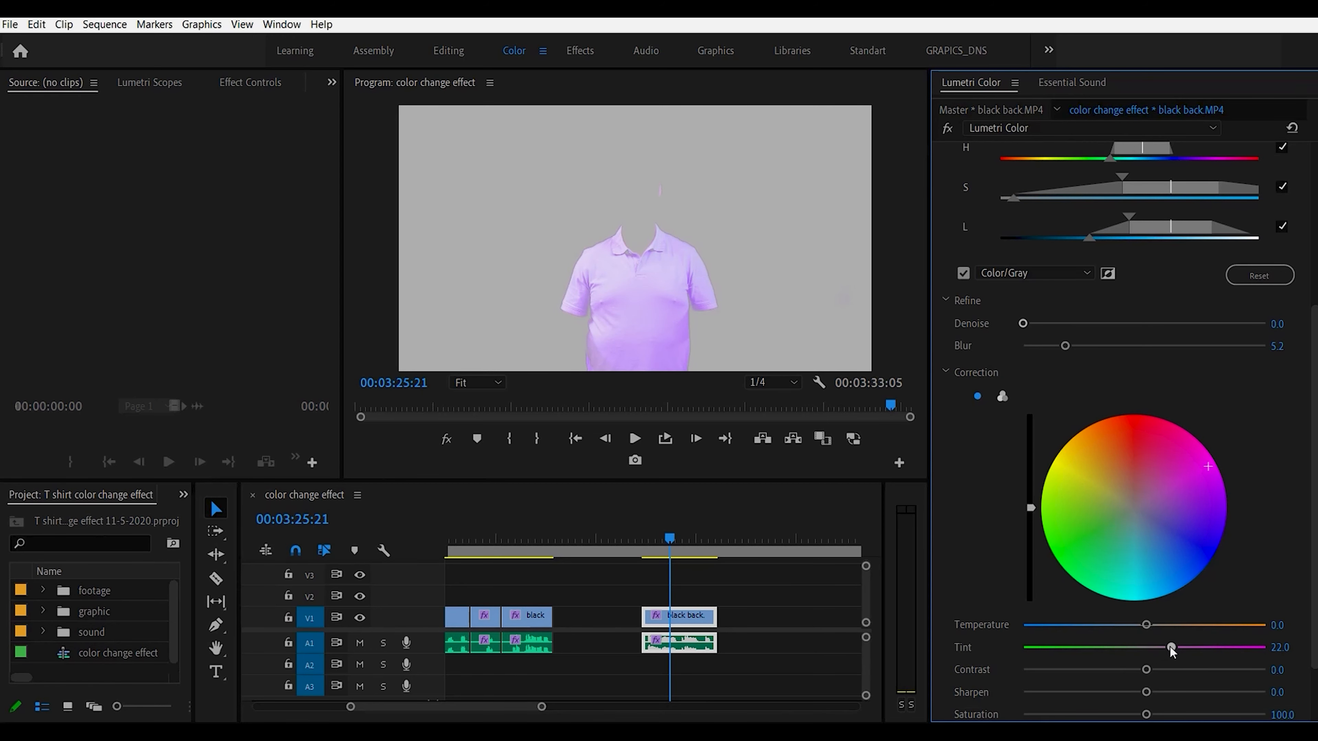
mouse_move(975, 307)
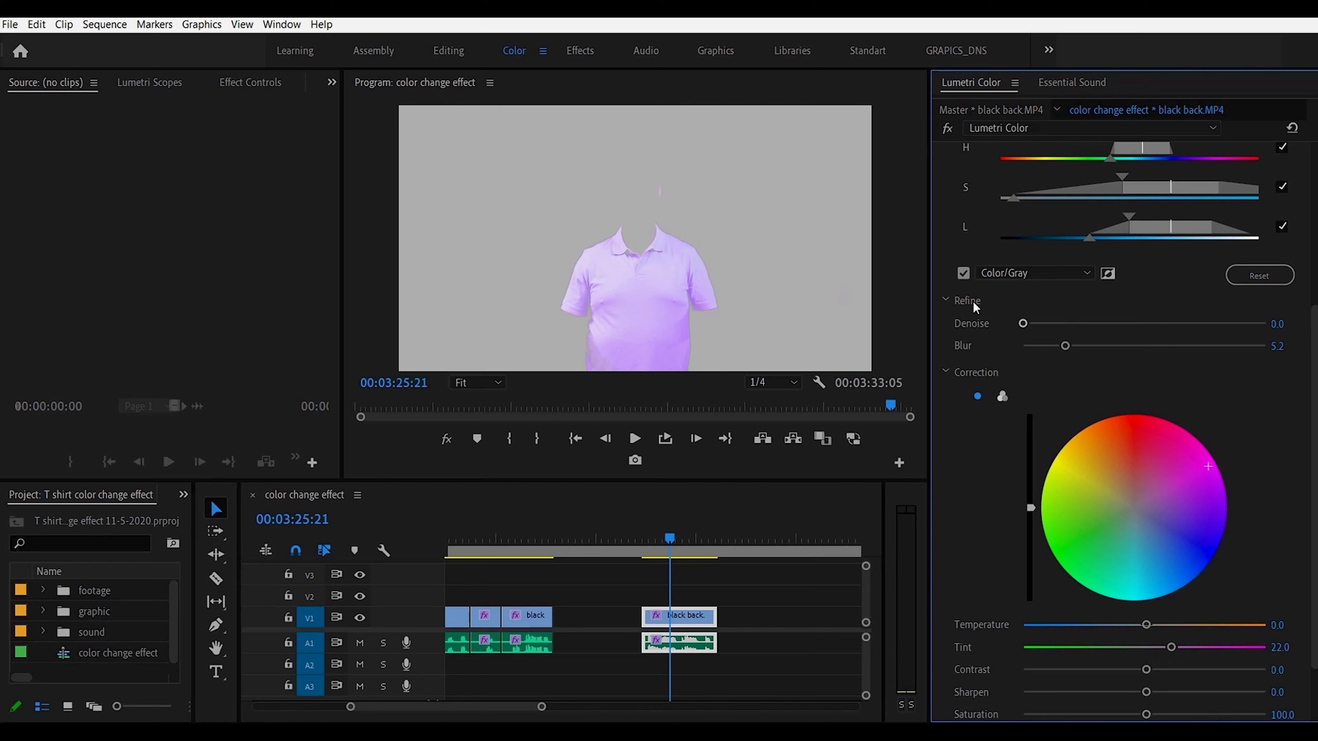
- Turn off the matte preview, raise Contrast to 18.4 and play back the recoloured shot
click(963, 273)
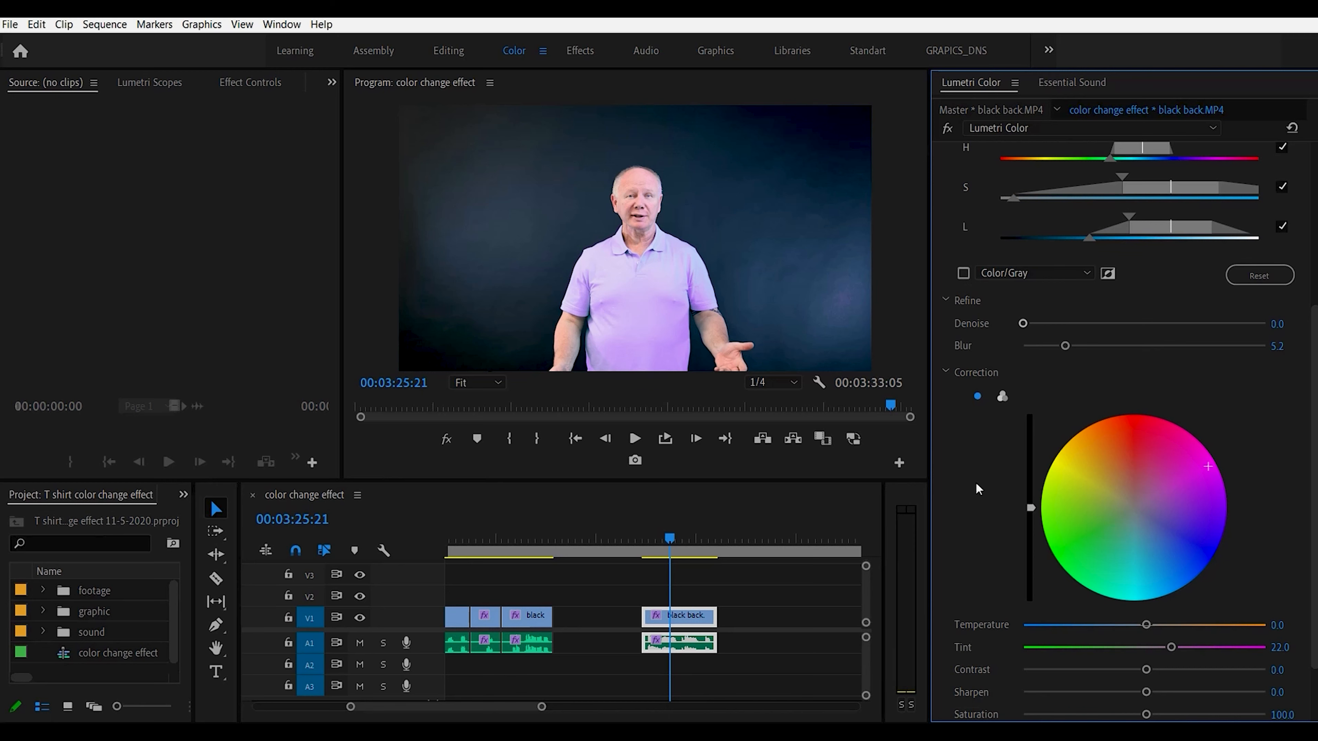
mouse_move(1044, 435)
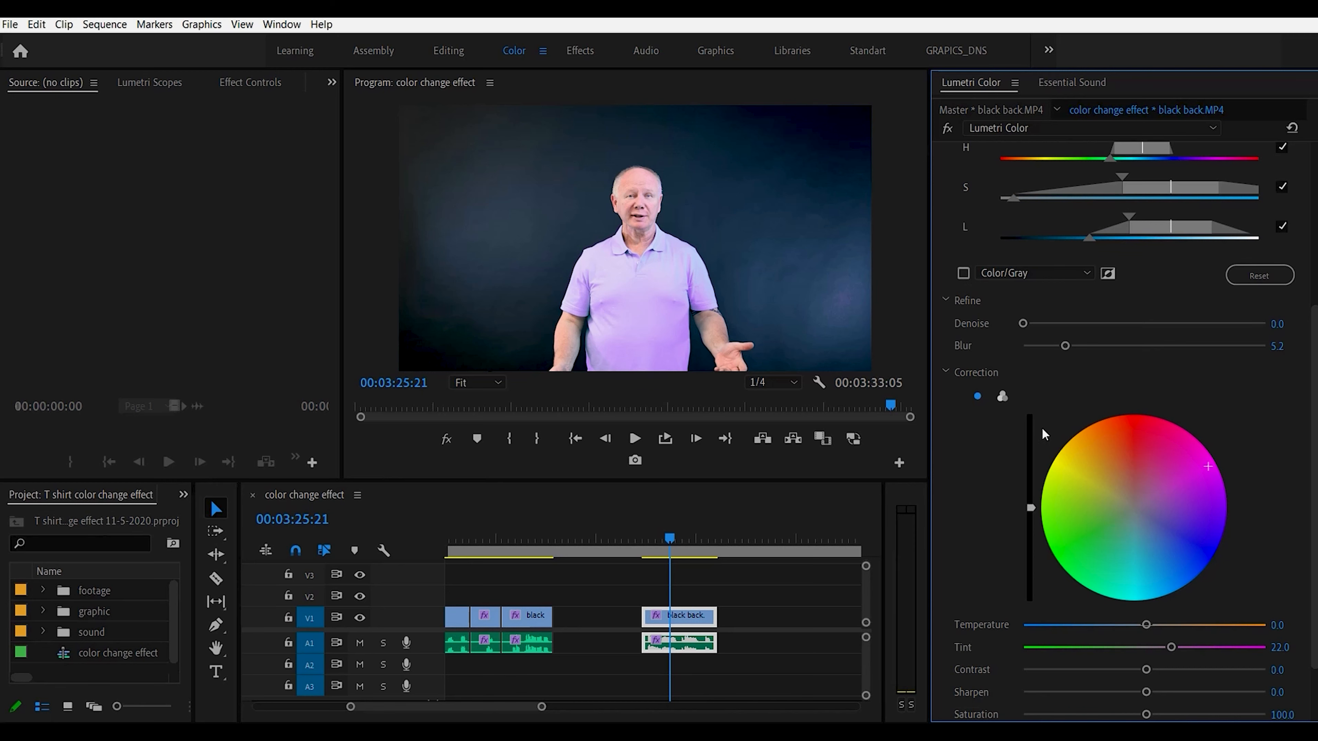
mouse_move(1150, 681)
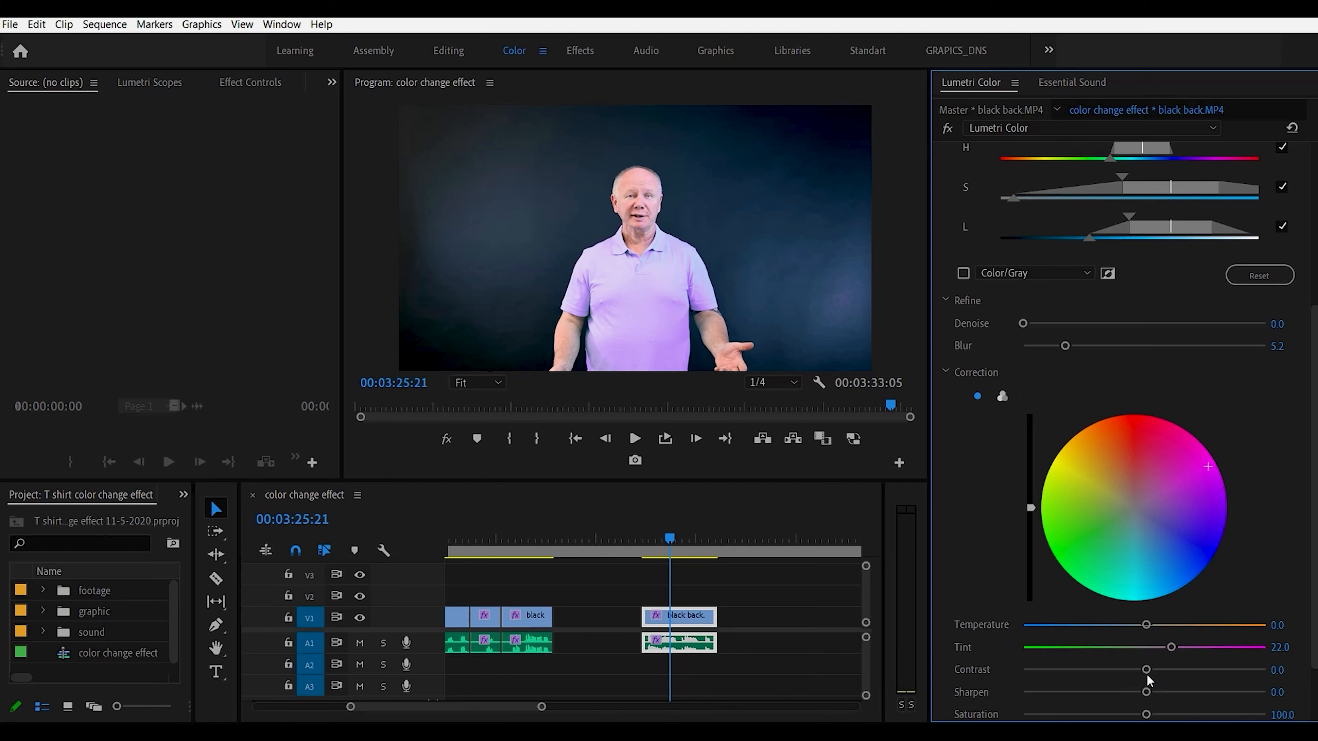
drag(1144, 670, 1167, 670)
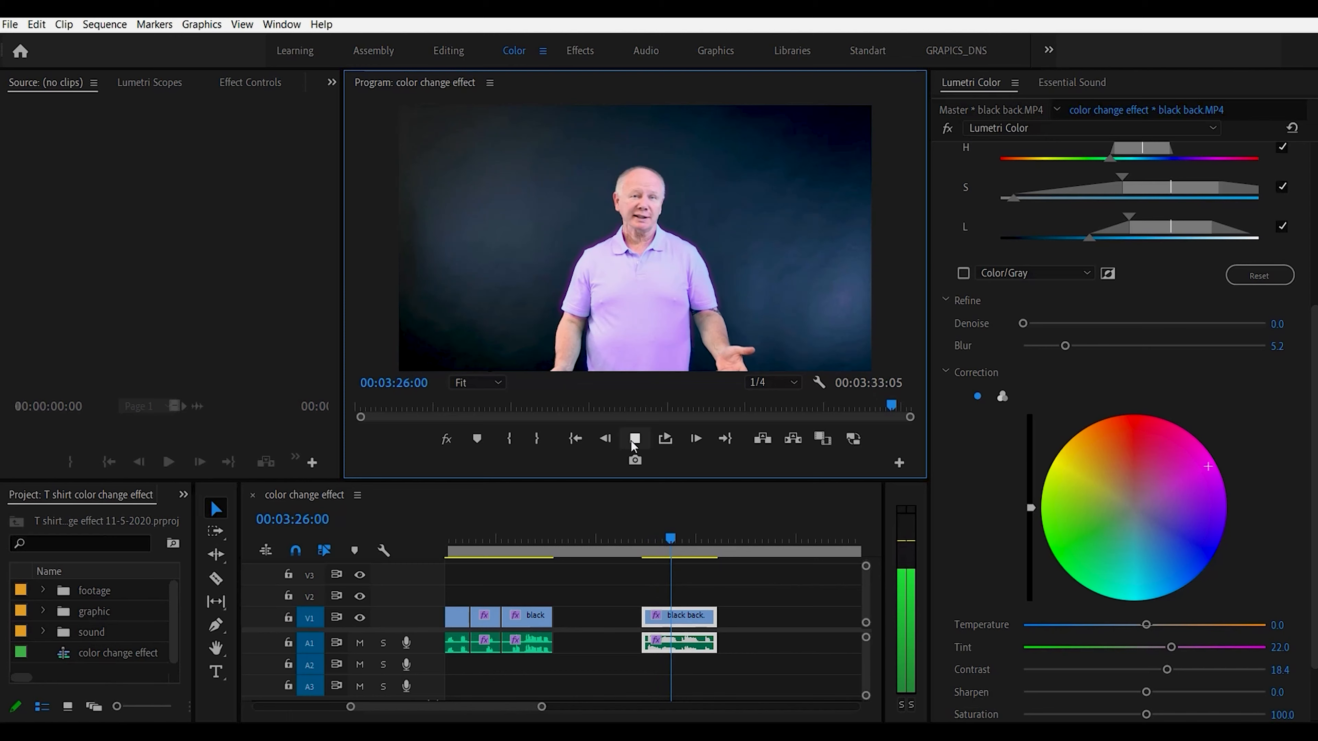
click(634, 438)
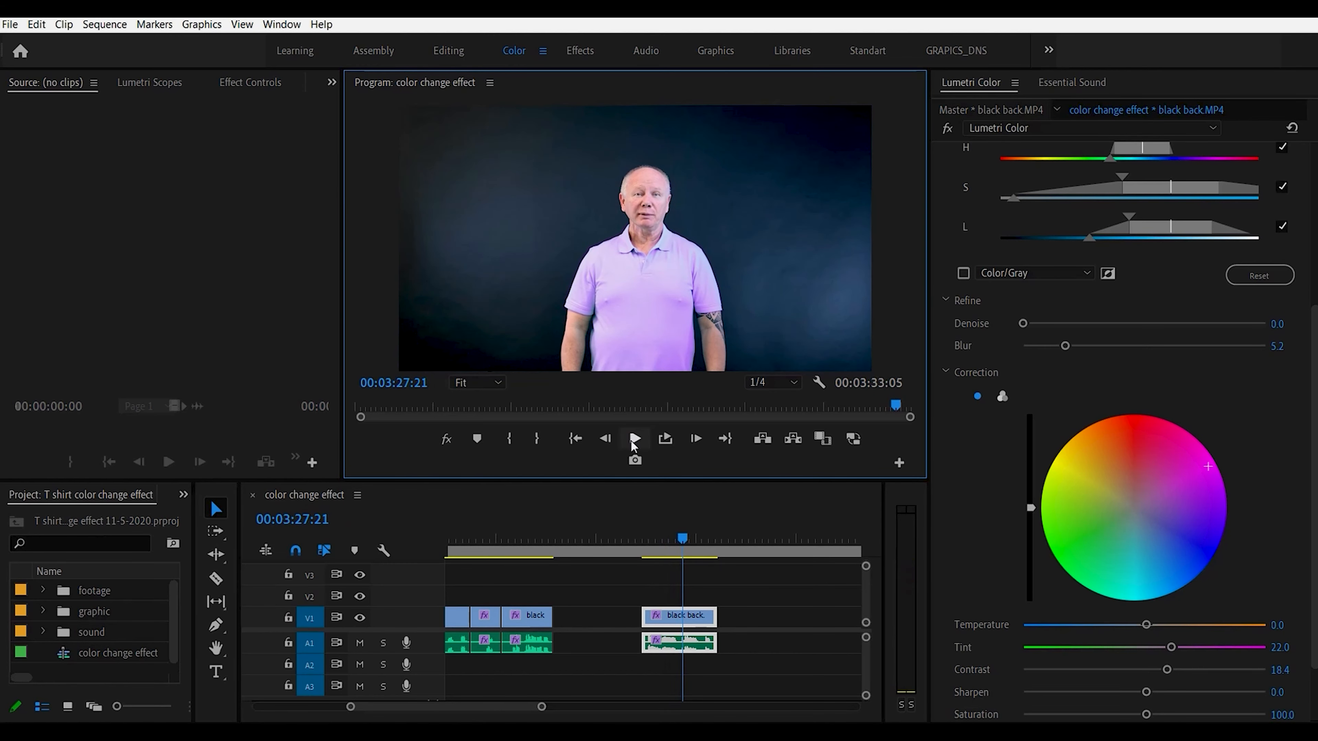